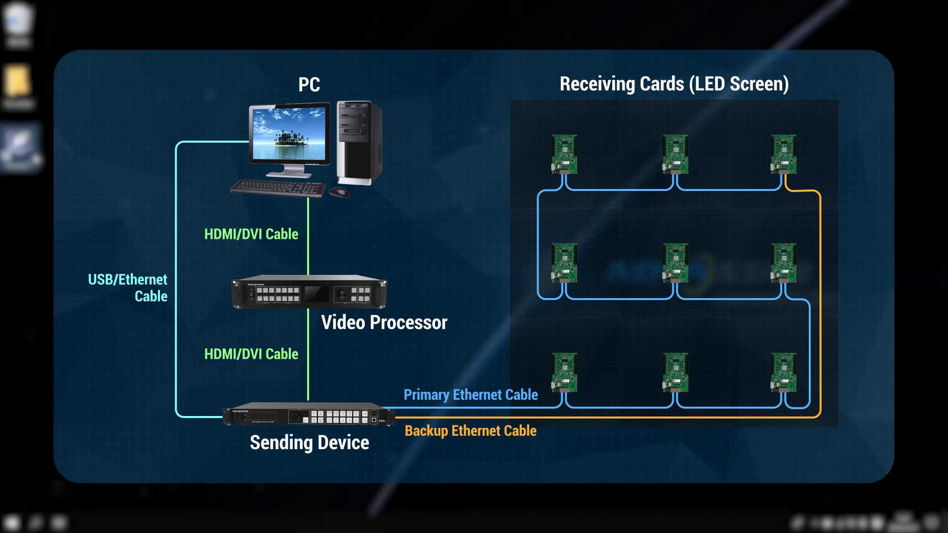
{"action": "double_click", "coordinate": [19, 142]}
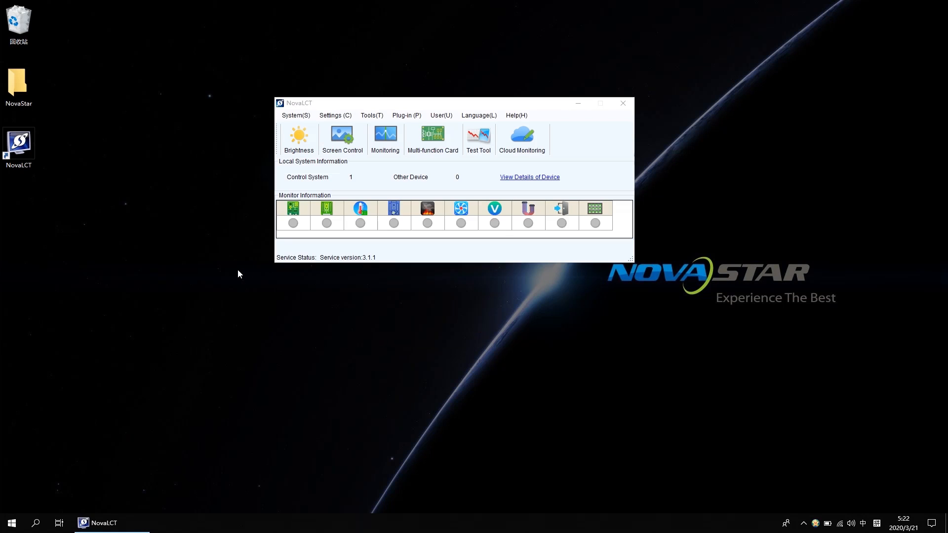
{"action": "left_click", "coordinate": [440, 116]}
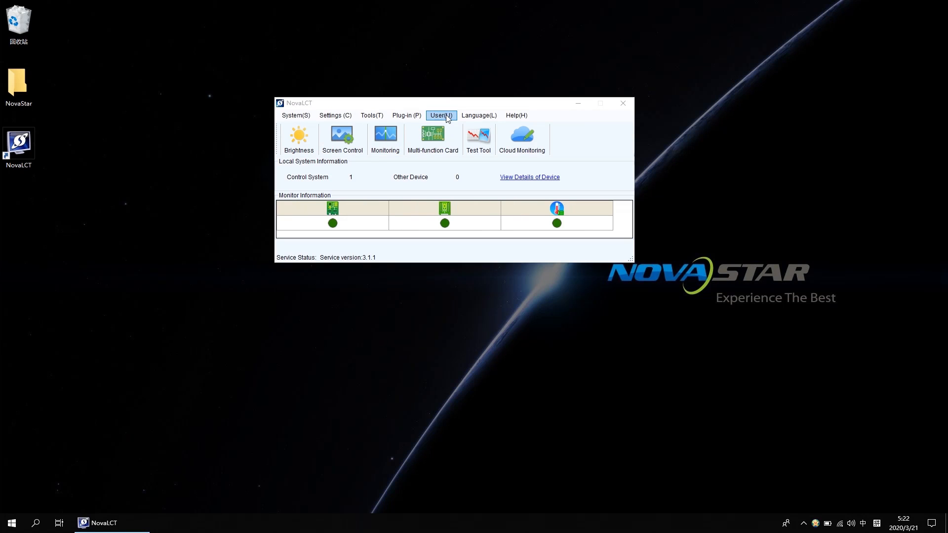
{"action": "left_click", "coordinate": [440, 116]}
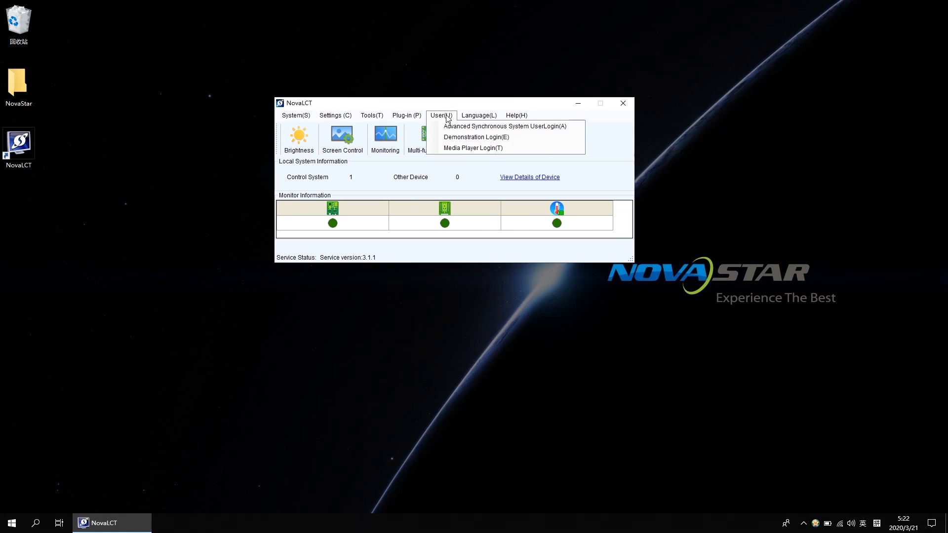
{"action": "mouse_move", "coordinate": [505, 126]}
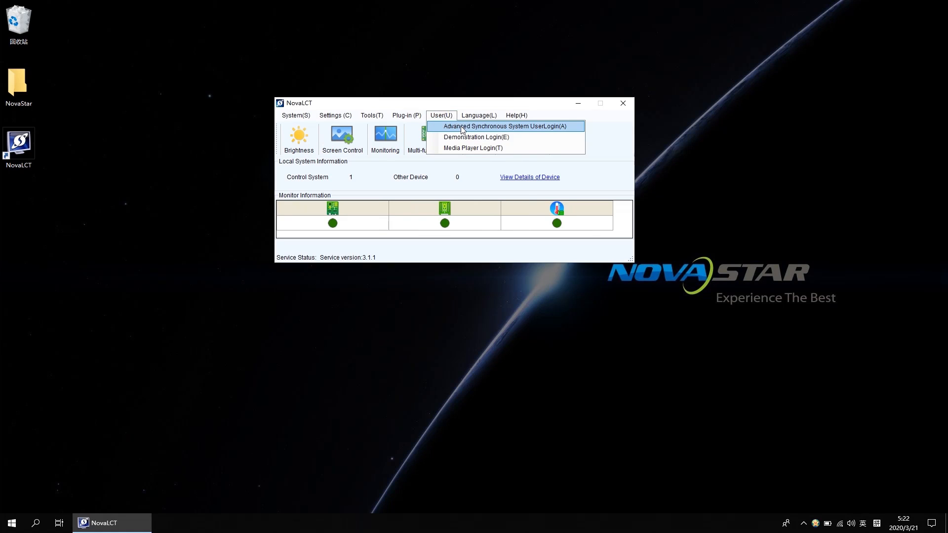
{"action": "left_click", "coordinate": [504, 126]}
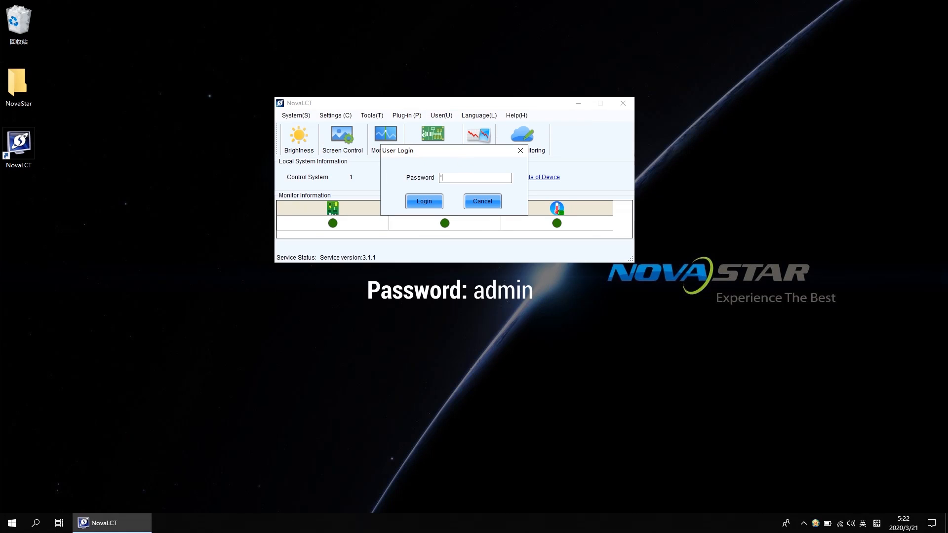
{"action": "left_click", "coordinate": [423, 201]}
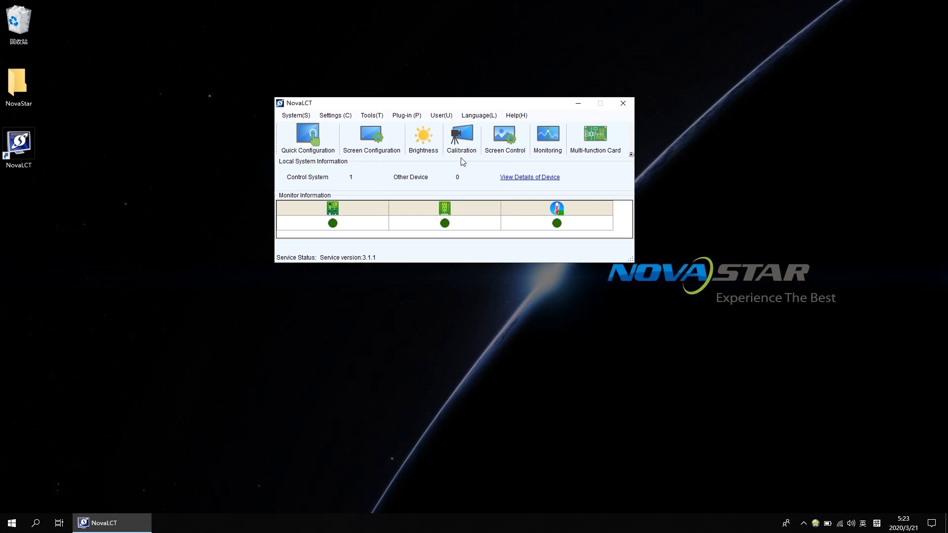
Check the device details for the single USB-connected VX6S, then start Configure Screen on that port
{"action": "left_click", "coordinate": [528, 177]}
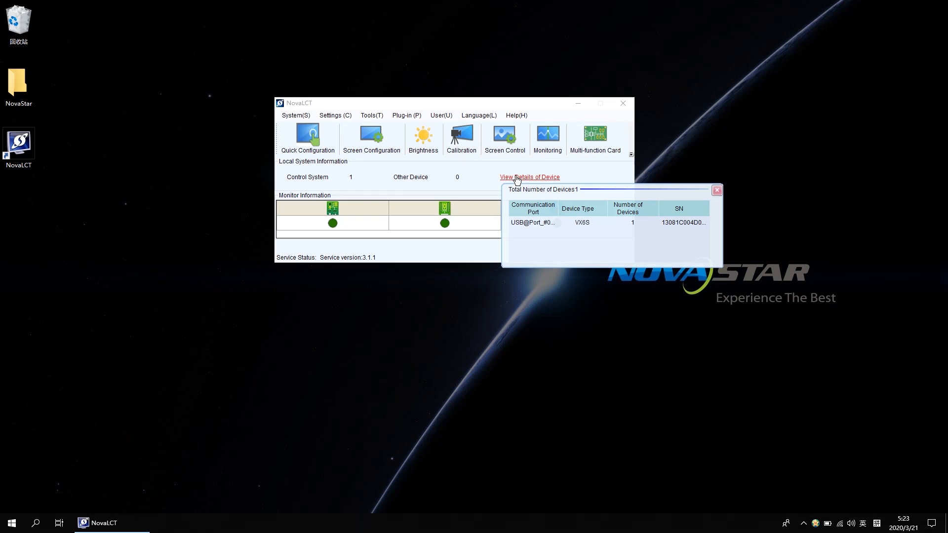
{"action": "mouse_move", "coordinate": [573, 228]}
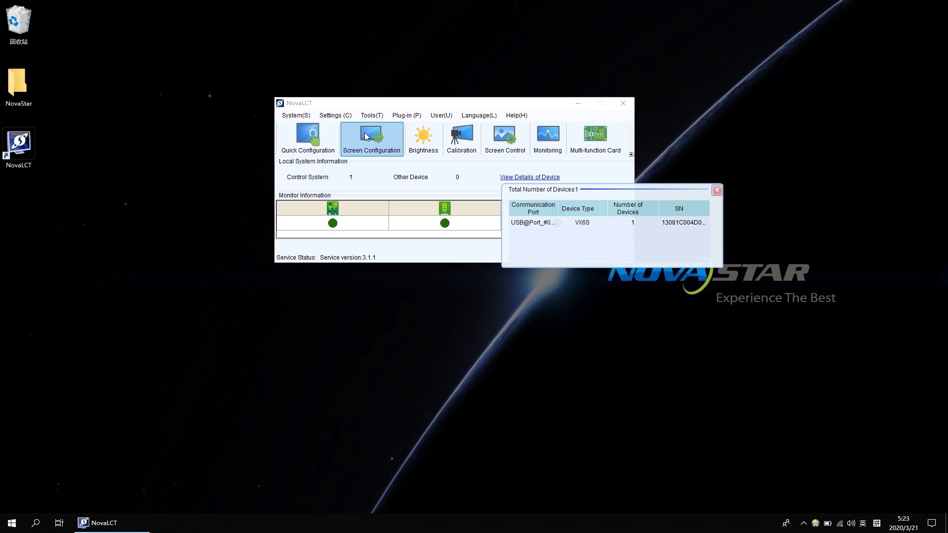
{"action": "left_click", "coordinate": [371, 138]}
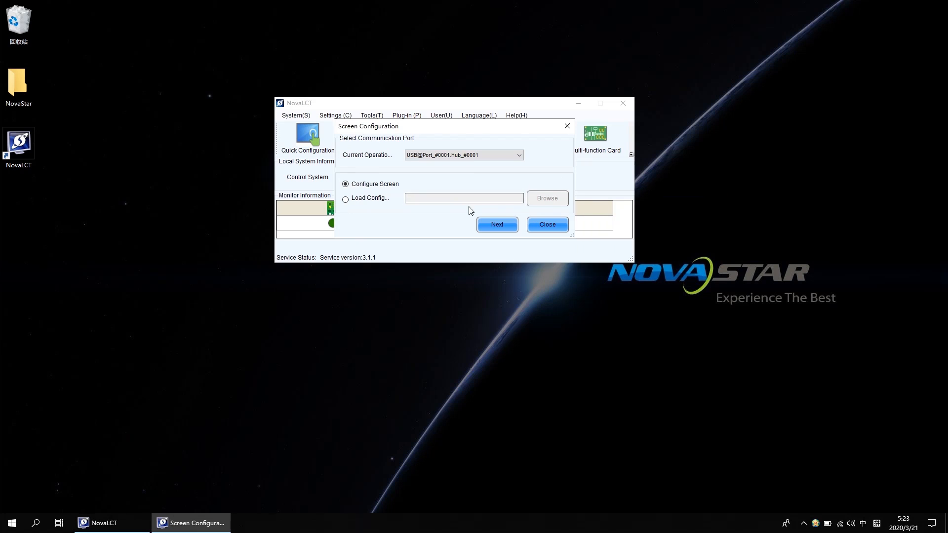
{"action": "left_click", "coordinate": [546, 224]}
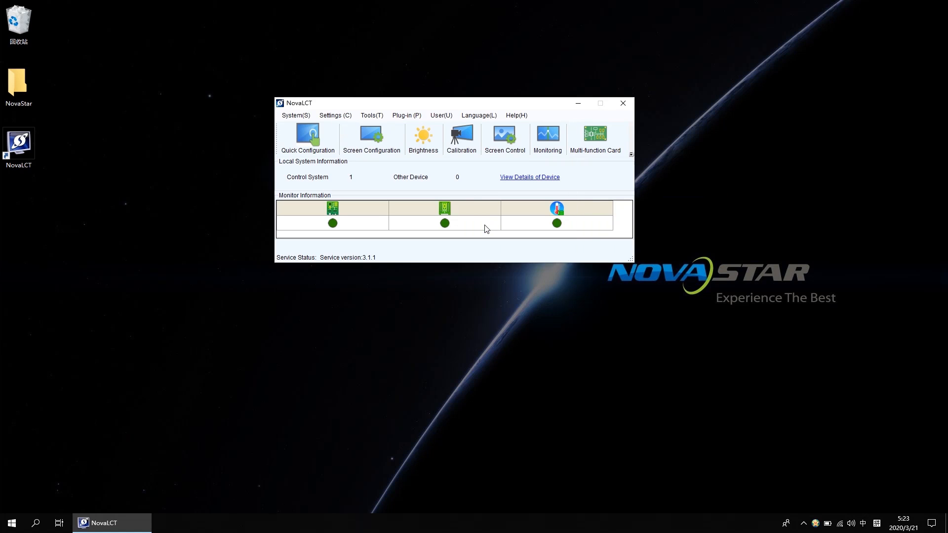
Add a redundancy pair: primary sending card 1 port 1, backup sending card 1 port 2
{"action": "left_click", "coordinate": [371, 137]}
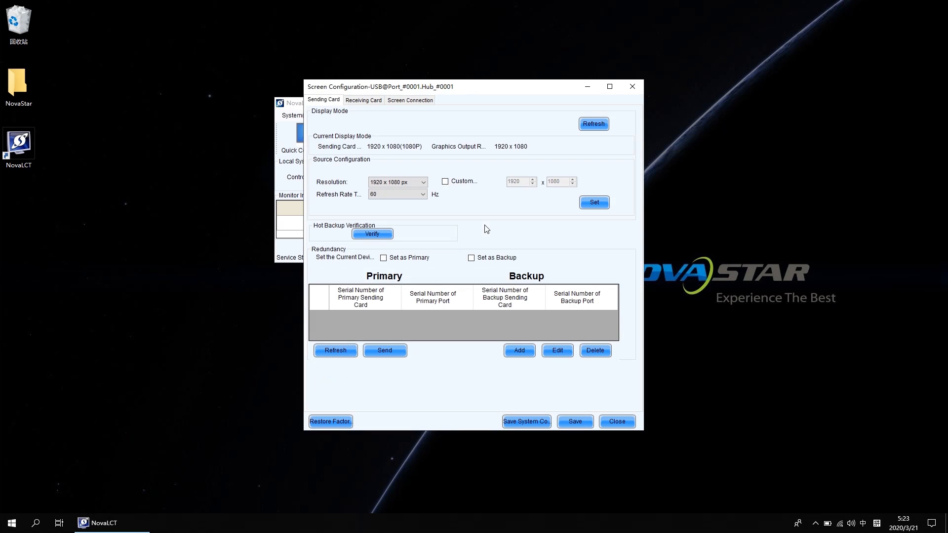
{"action": "mouse_move", "coordinate": [486, 278]}
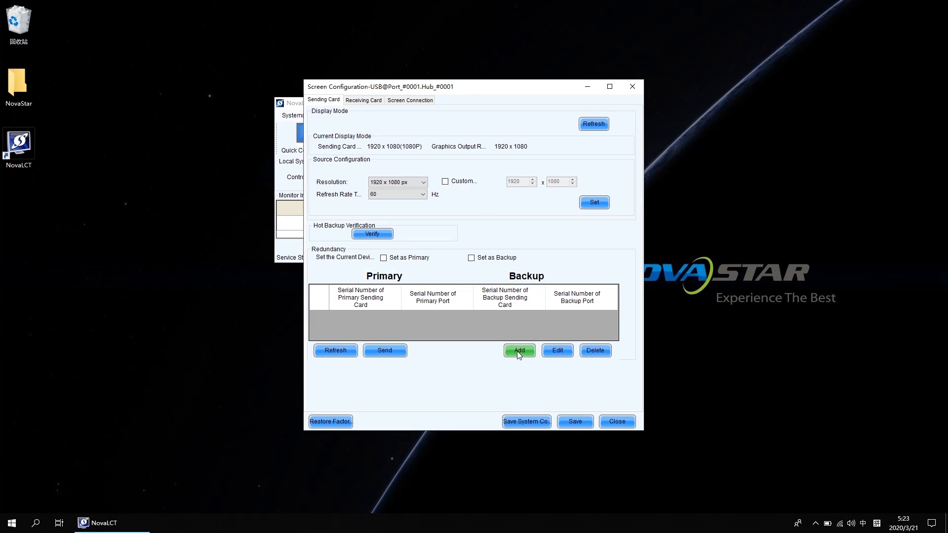
{"action": "left_click", "coordinate": [519, 351]}
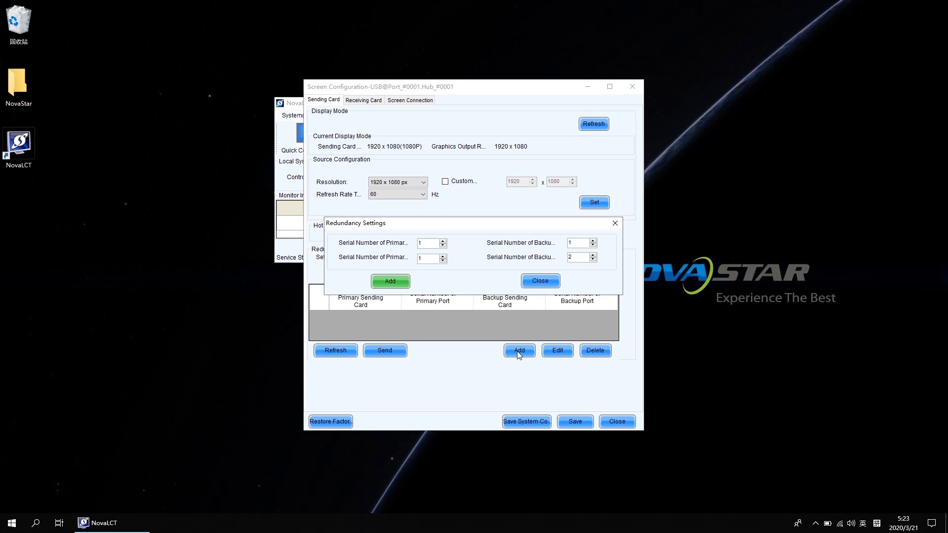
{"action": "mouse_move", "coordinate": [396, 246]}
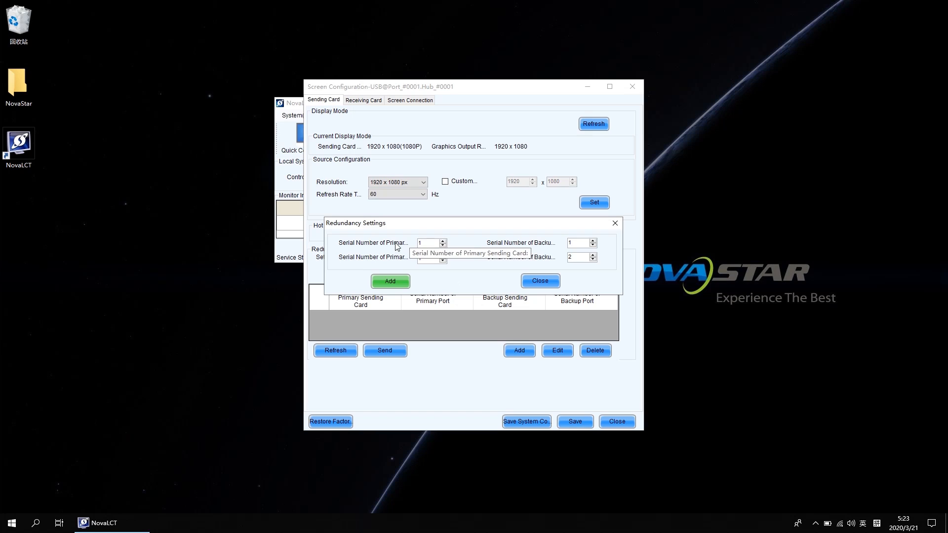
{"action": "mouse_move", "coordinate": [529, 247]}
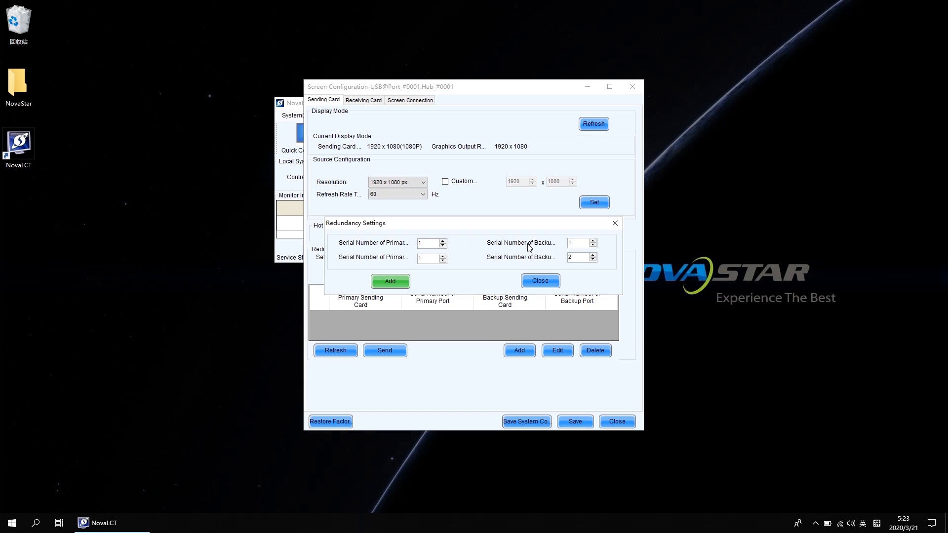
{"action": "mouse_move", "coordinate": [547, 244]}
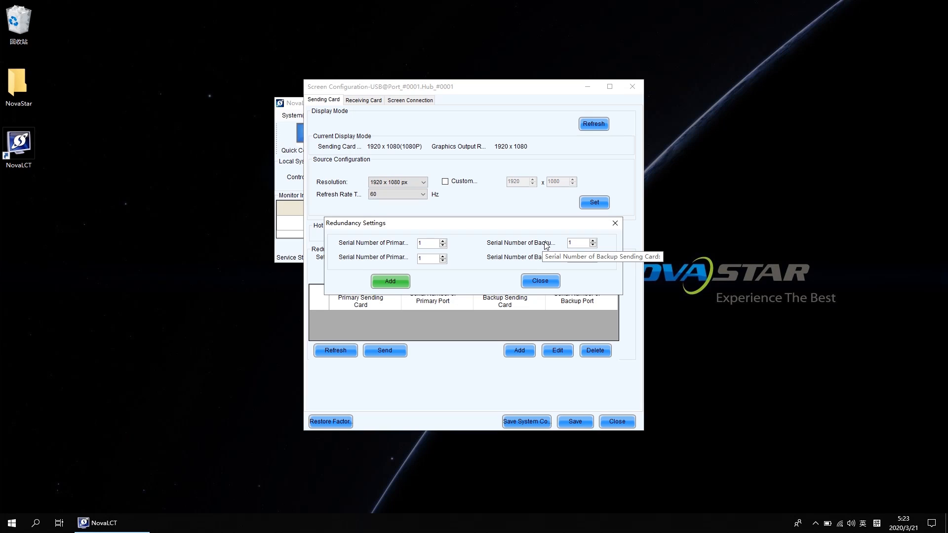
{"action": "left_click", "coordinate": [593, 255]}
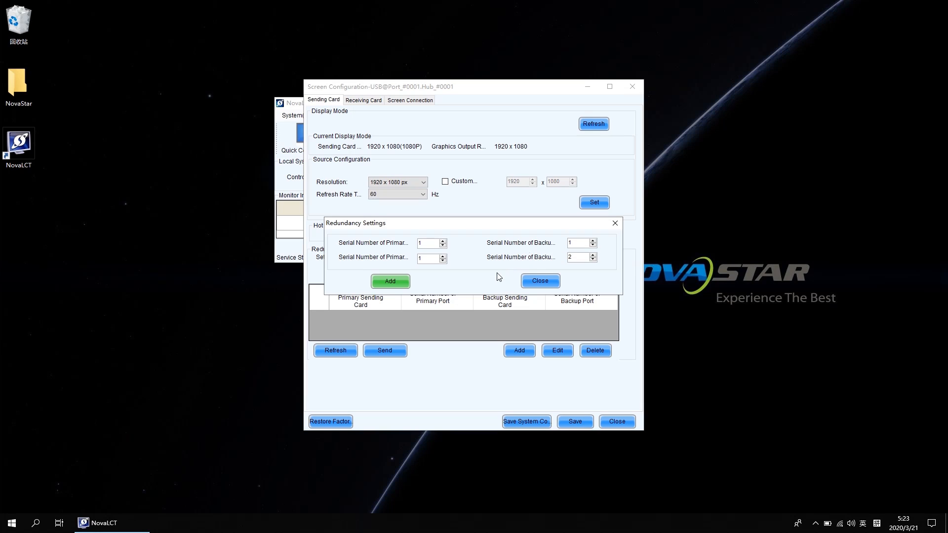
{"action": "mouse_move", "coordinate": [523, 259]}
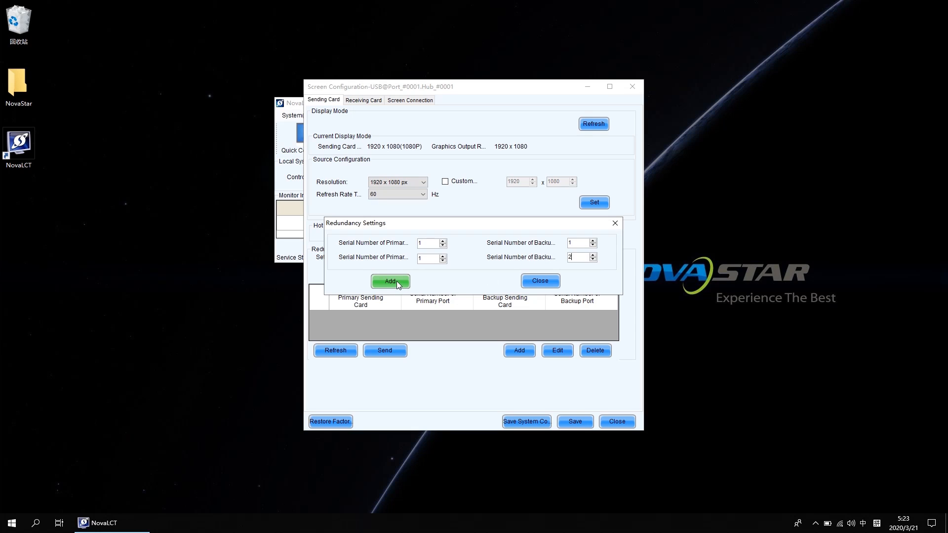
{"action": "left_click", "coordinate": [390, 280]}
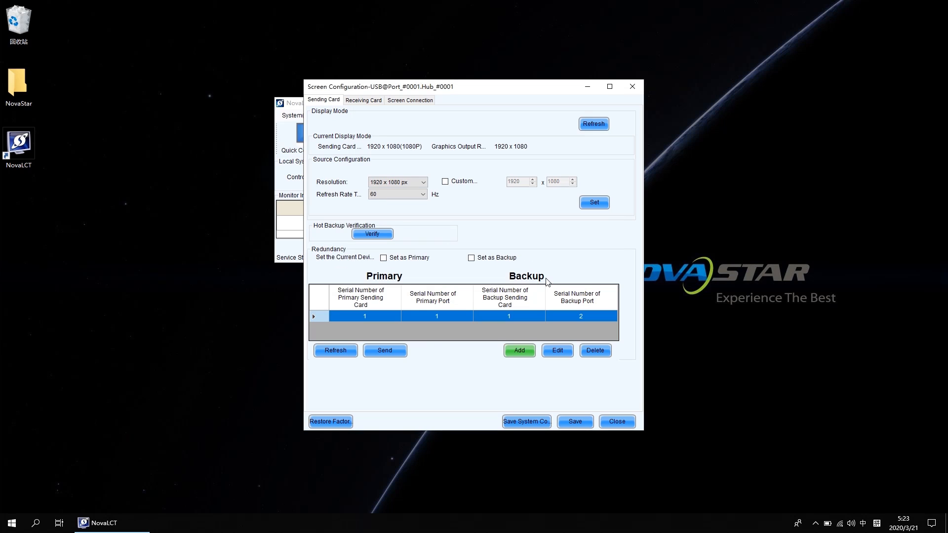
Send and save the port 1/port 2 redundancy to the controller, then close Screen Configuration
{"action": "left_click", "coordinate": [385, 350]}
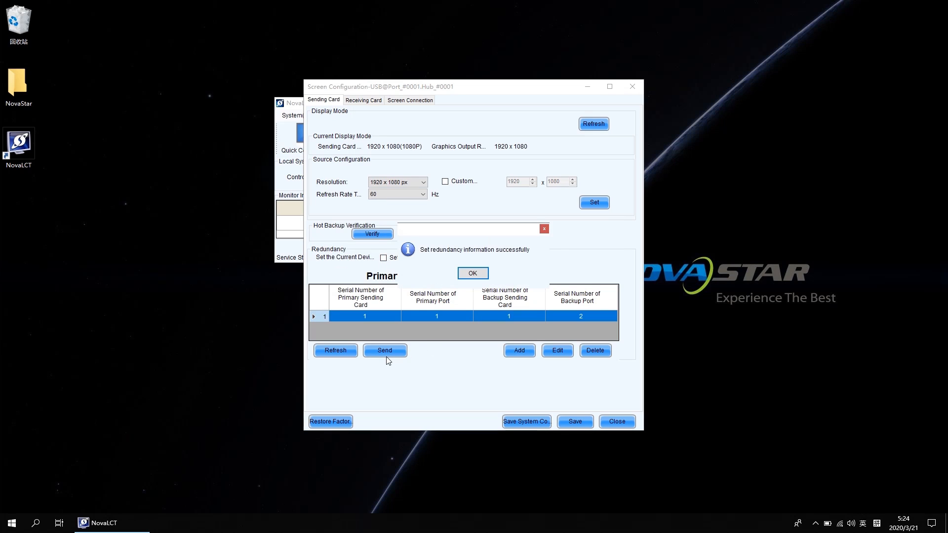
{"action": "left_click", "coordinate": [472, 272]}
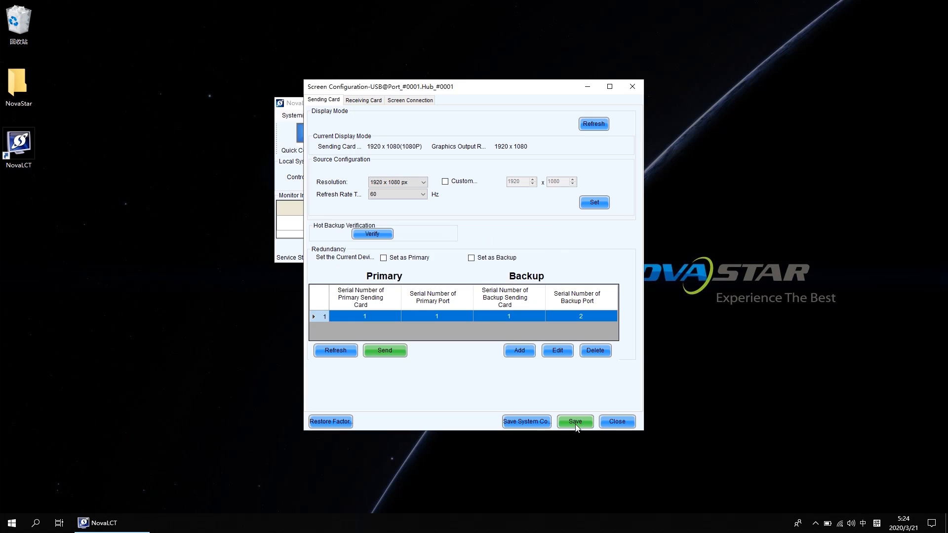
{"action": "left_click", "coordinate": [574, 422]}
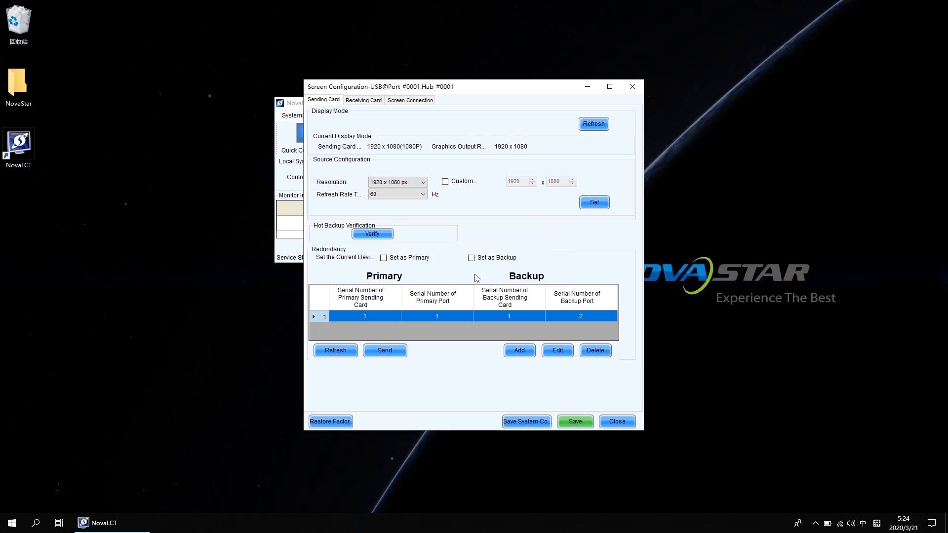
{"action": "left_click", "coordinate": [616, 421]}
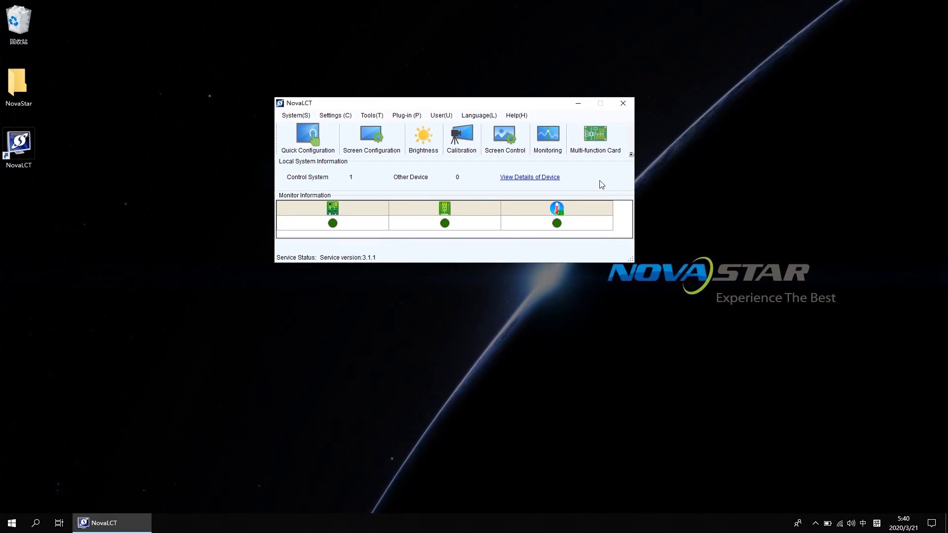
{"action": "mouse_move", "coordinate": [537, 181]}
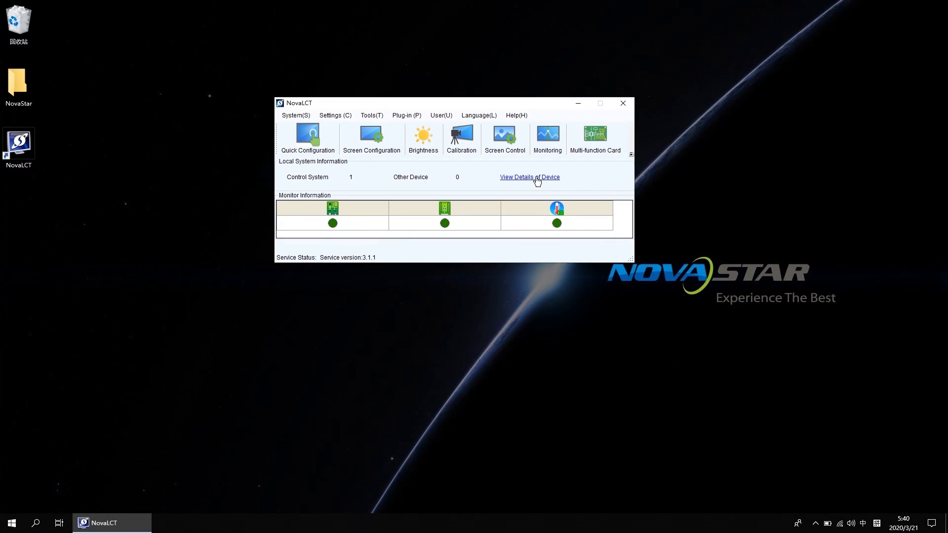
Review the connected VX6S controllers on the USB hub port, then close the device details popup
{"action": "left_click", "coordinate": [528, 177]}
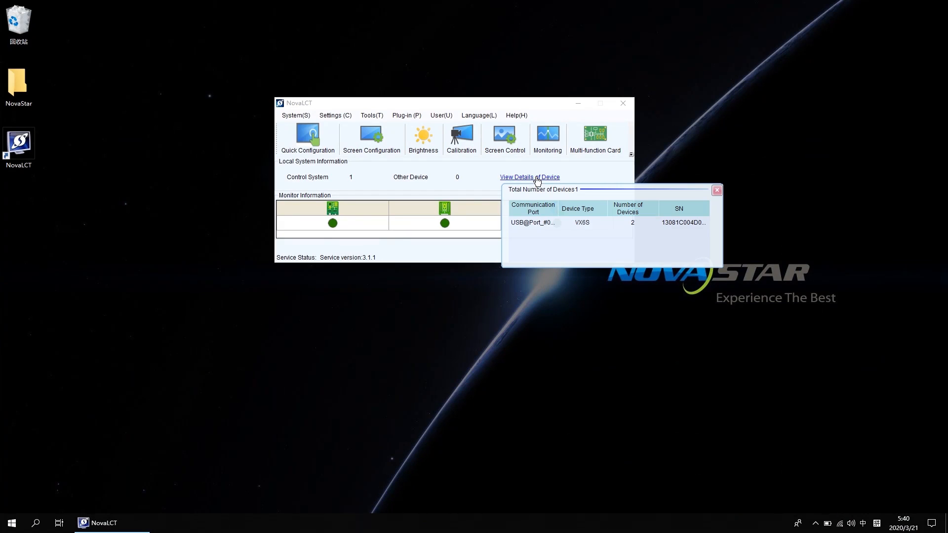
{"action": "mouse_move", "coordinate": [598, 202]}
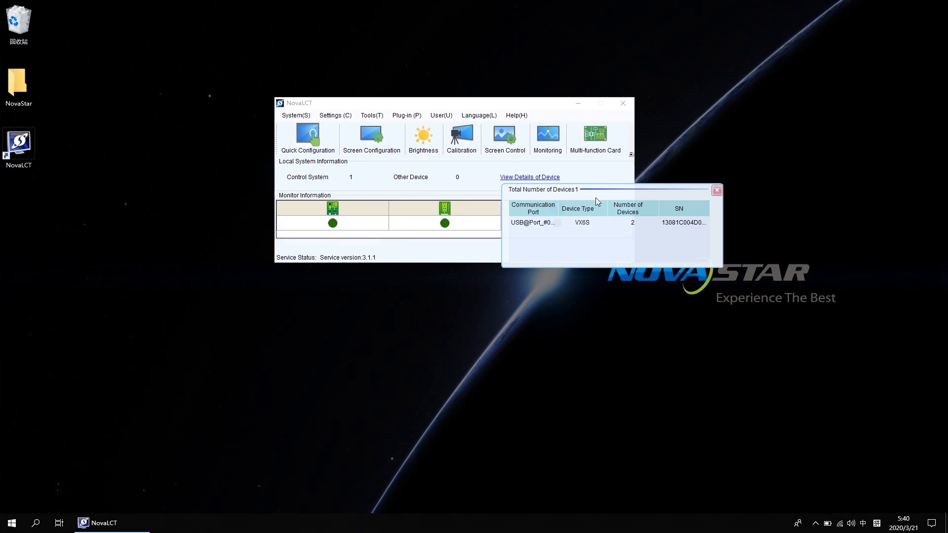
{"action": "mouse_move", "coordinate": [589, 228]}
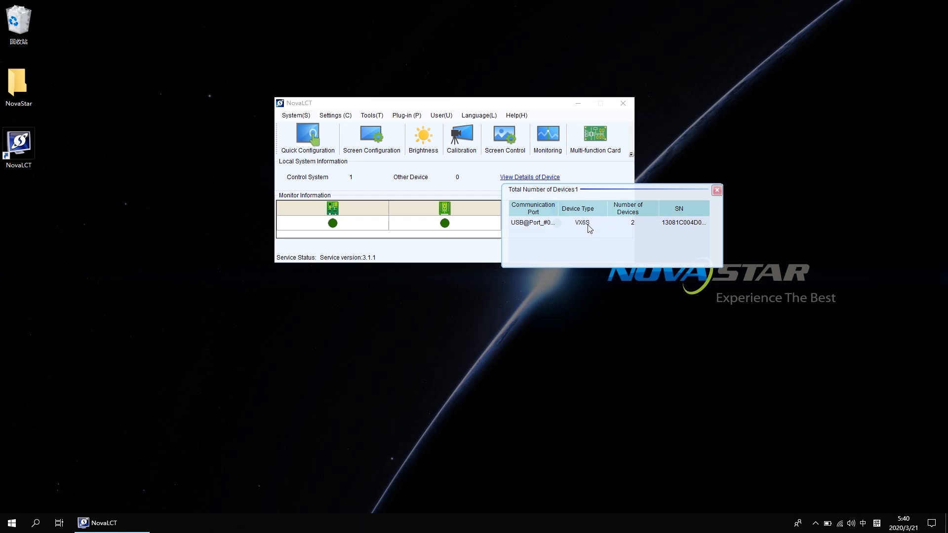
{"action": "mouse_move", "coordinate": [586, 228]}
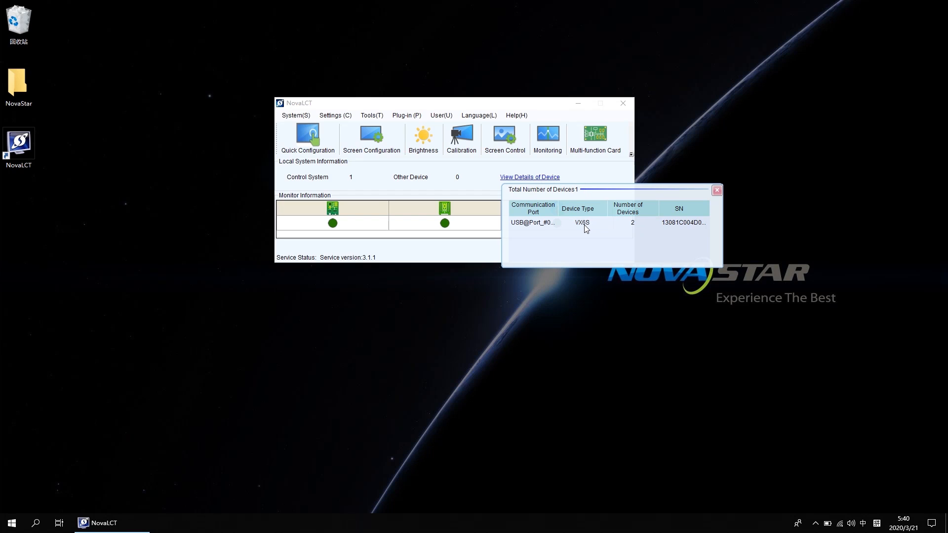
{"action": "mouse_move", "coordinate": [532, 222]}
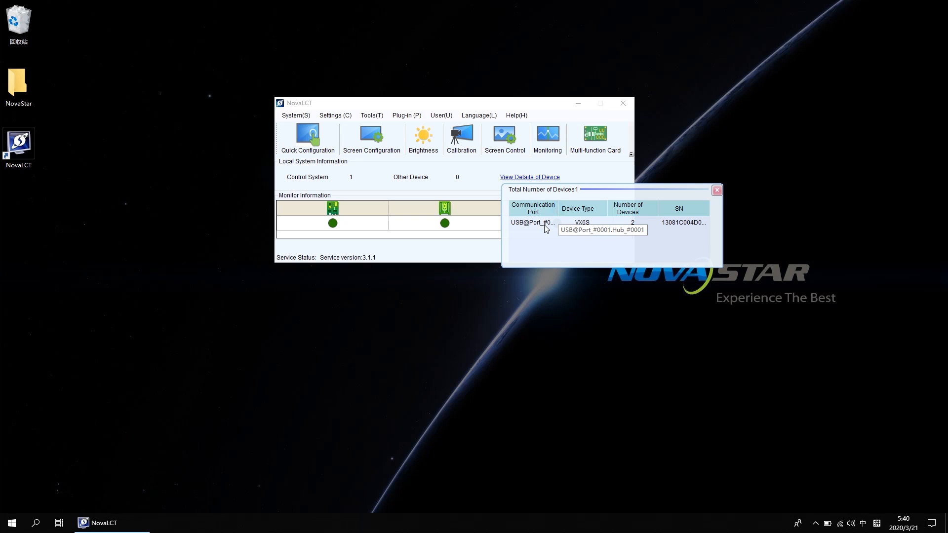
{"action": "mouse_move", "coordinate": [718, 190]}
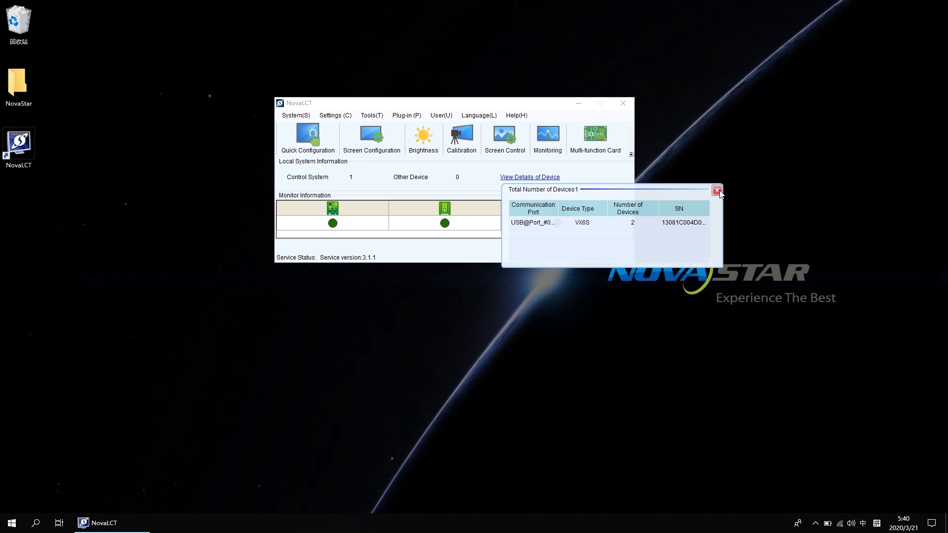
{"action": "left_click", "coordinate": [718, 190]}
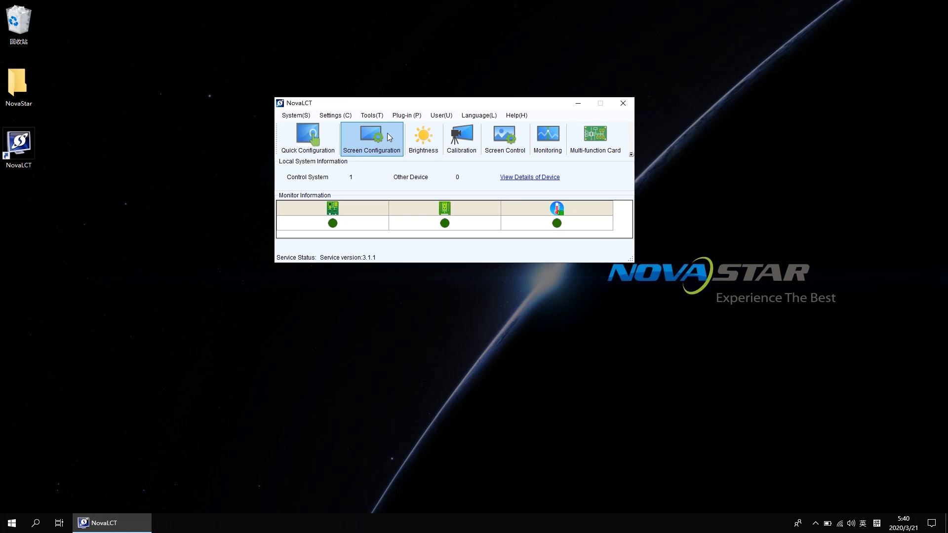
Reopen Screen Configuration for USB@Port_#0001.Hub_#0001 with Configure Screen selected
{"action": "left_click", "coordinate": [372, 138]}
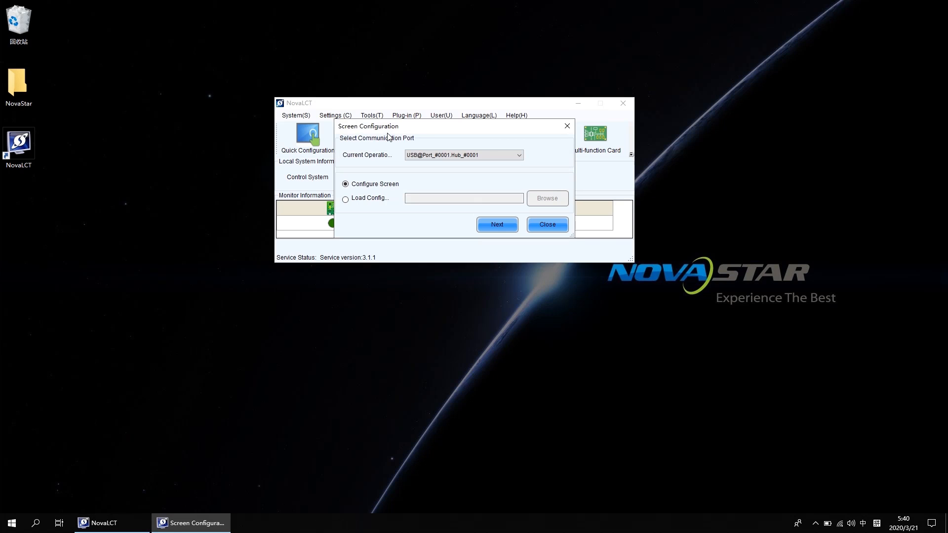
{"action": "mouse_move", "coordinate": [497, 224]}
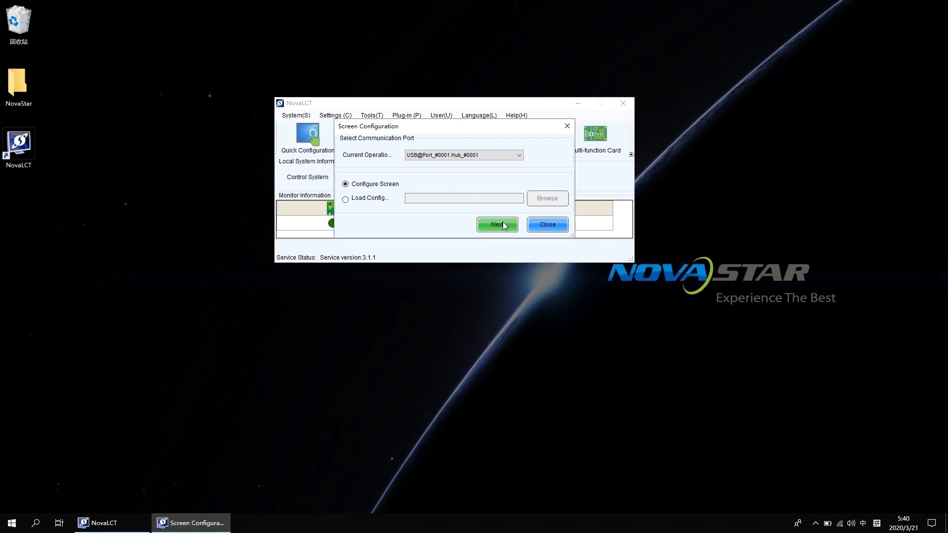
{"action": "left_click", "coordinate": [496, 224]}
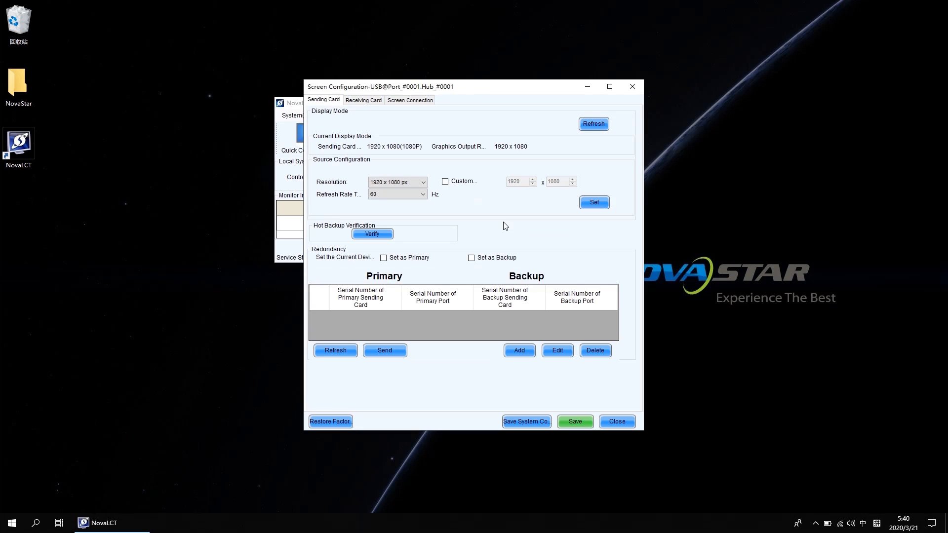
{"action": "mouse_move", "coordinate": [490, 268]}
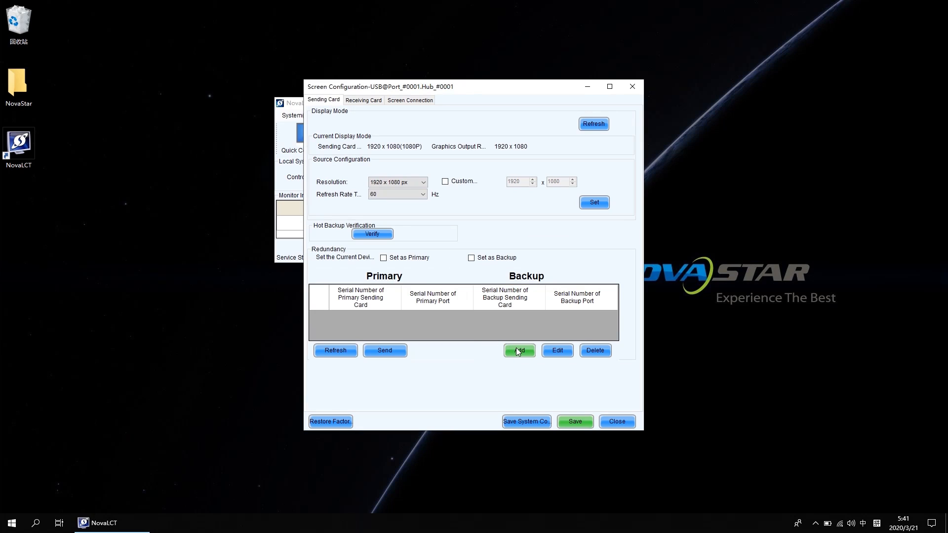
Add redundancy pairs 1/1 backed by 2/1 and 1/2 backed by 2/2
{"action": "left_click", "coordinate": [518, 350]}
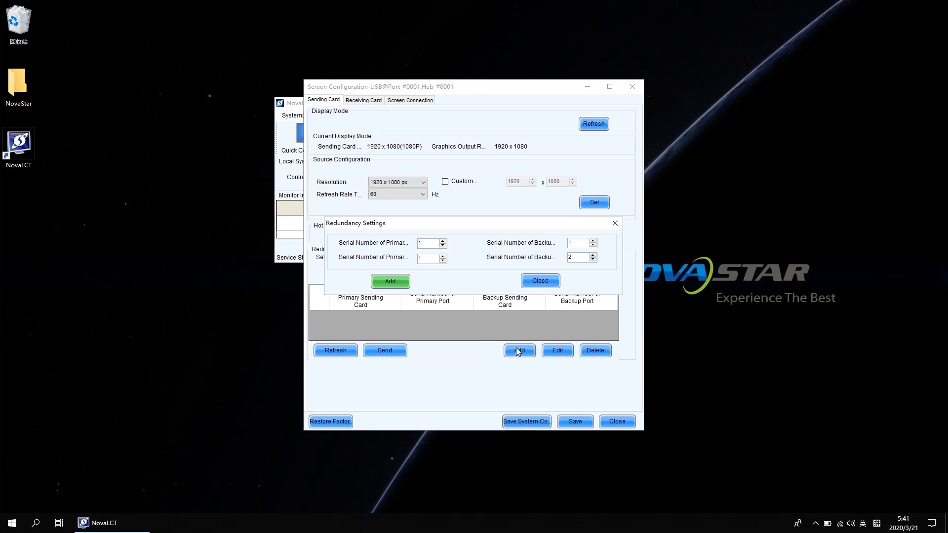
{"action": "mouse_move", "coordinate": [385, 255]}
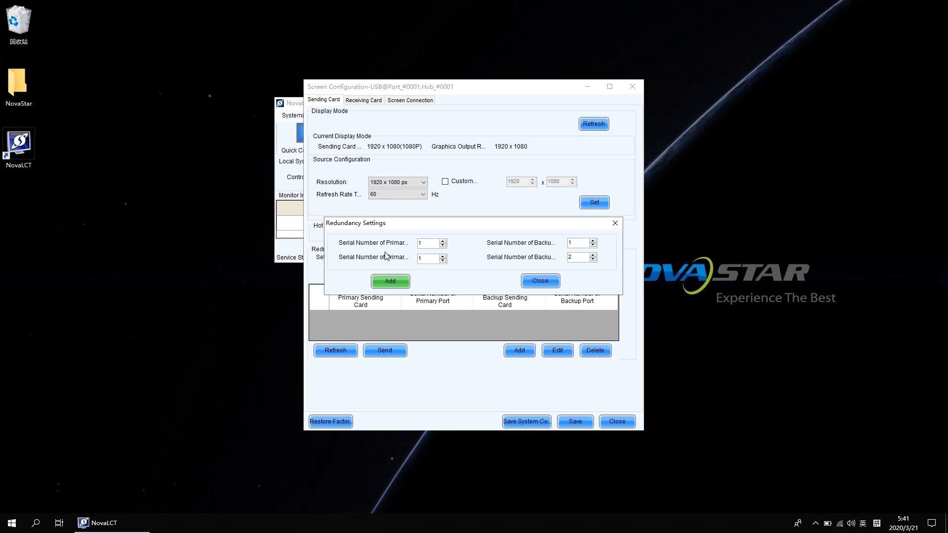
{"action": "left_click", "coordinate": [429, 258]}
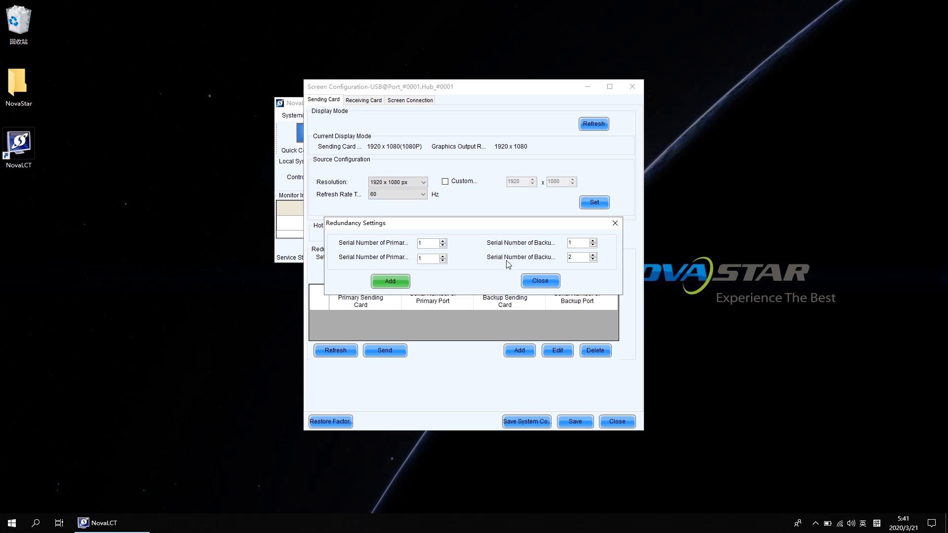
{"action": "mouse_move", "coordinate": [576, 242]}
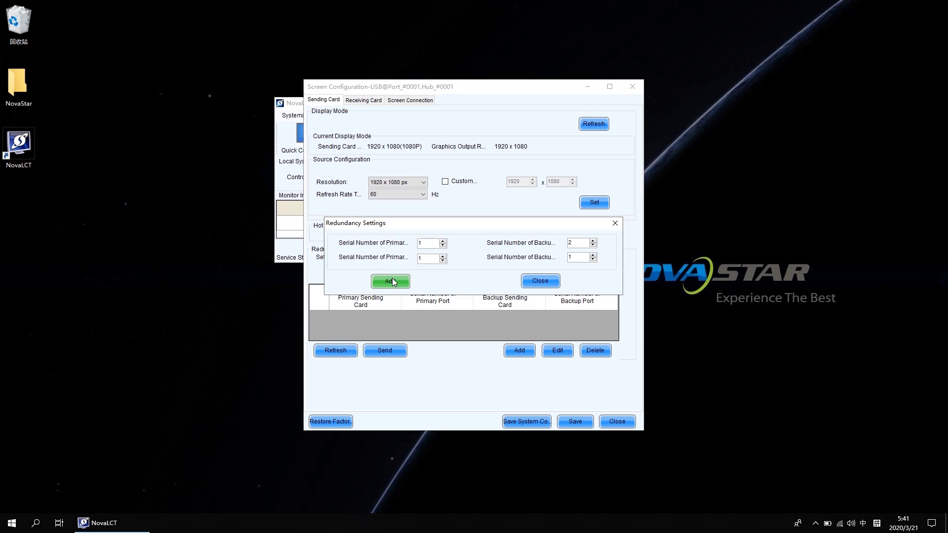
{"action": "left_click", "coordinate": [390, 281]}
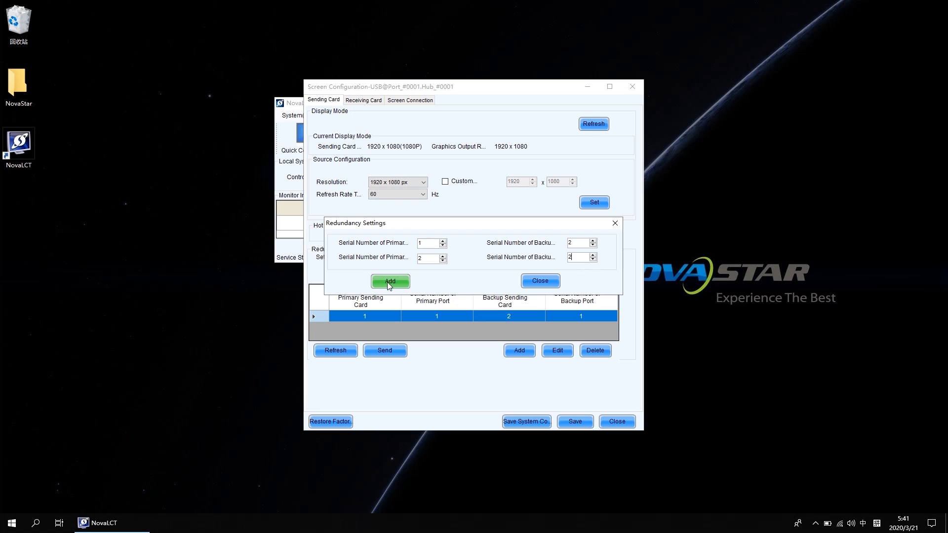
{"action": "left_click", "coordinate": [390, 281]}
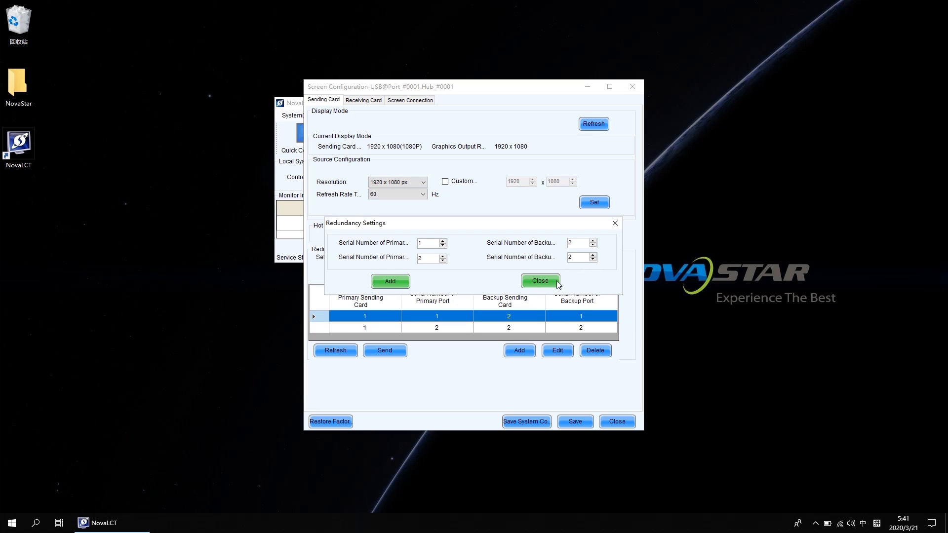
Send both card 2 backup pairings, save them to hardware, and close Screen Configuration
{"action": "left_click", "coordinate": [538, 280]}
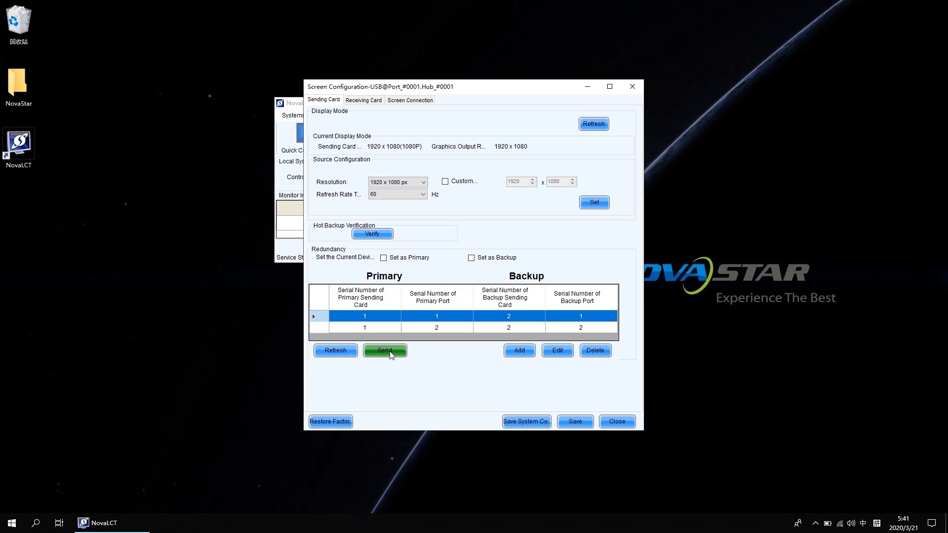
{"action": "left_click", "coordinate": [385, 350]}
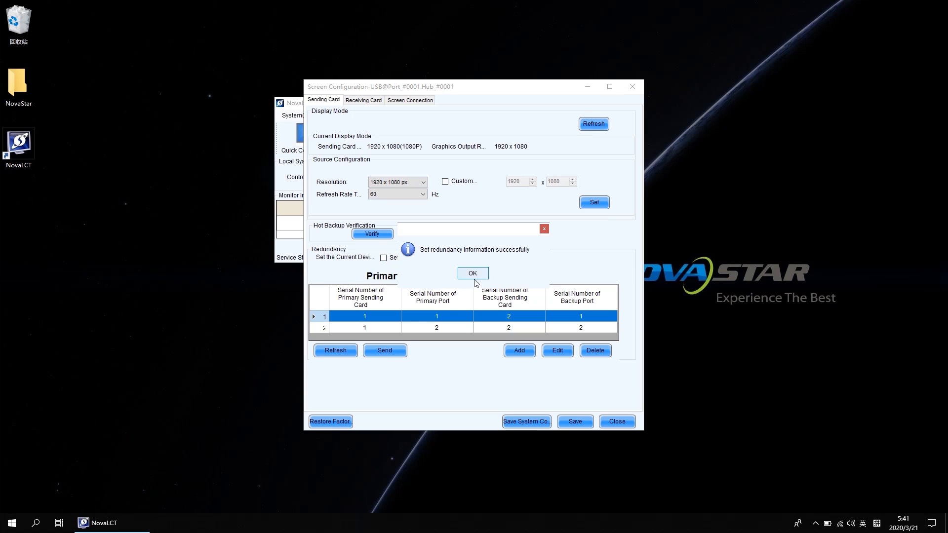
{"action": "left_click", "coordinate": [472, 272]}
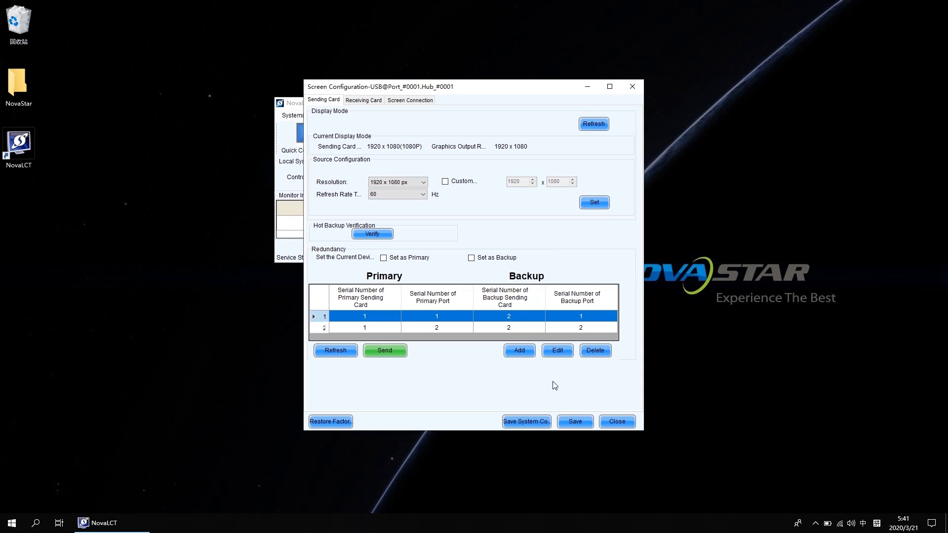
{"action": "left_click", "coordinate": [574, 421]}
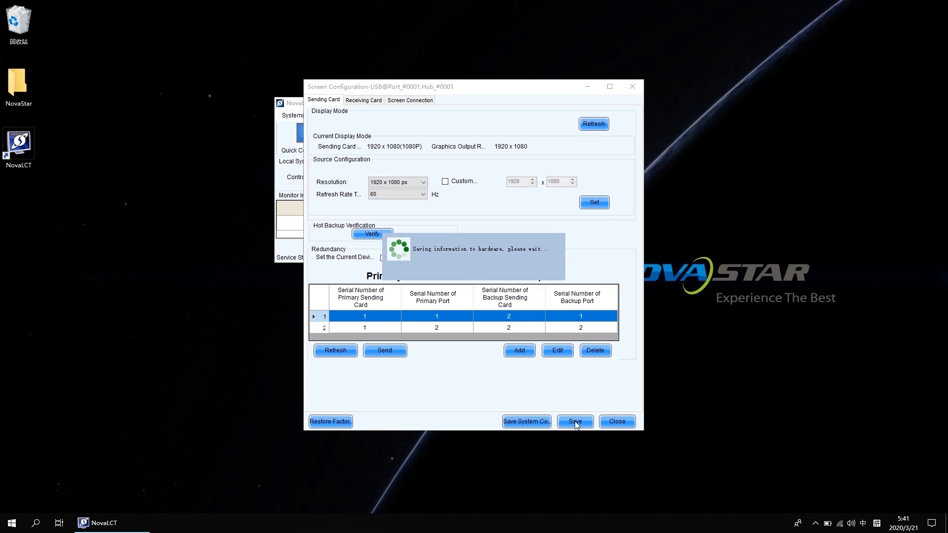
{"action": "left_click", "coordinate": [574, 421]}
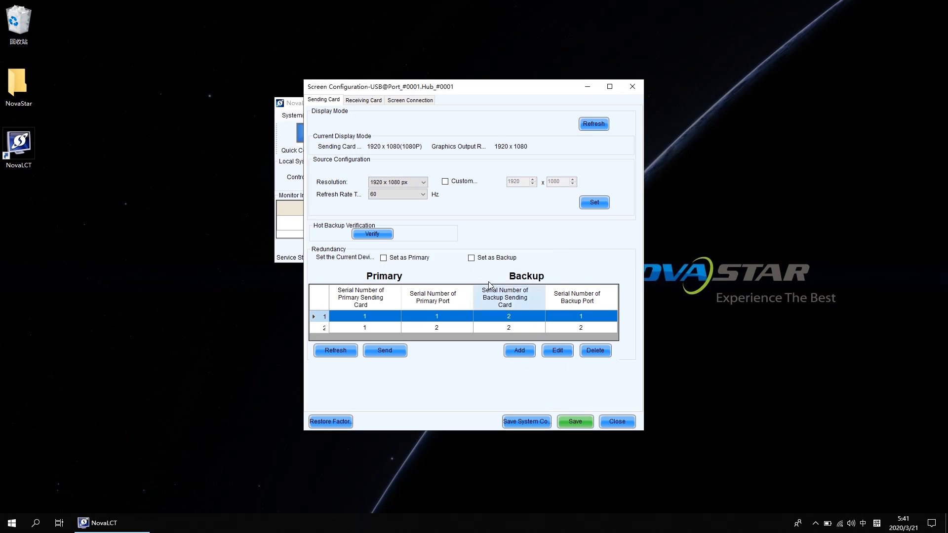
{"action": "left_click", "coordinate": [616, 421]}
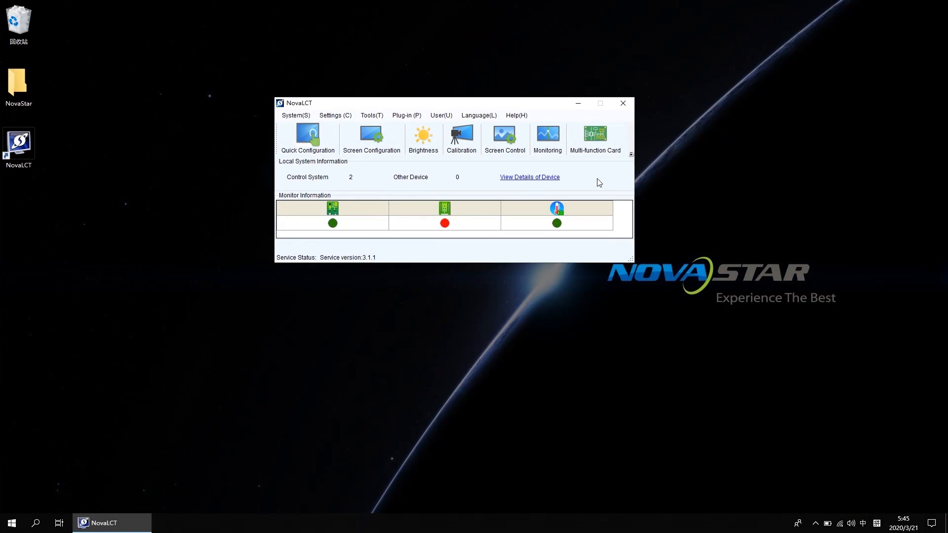
{"action": "mouse_move", "coordinate": [541, 178]}
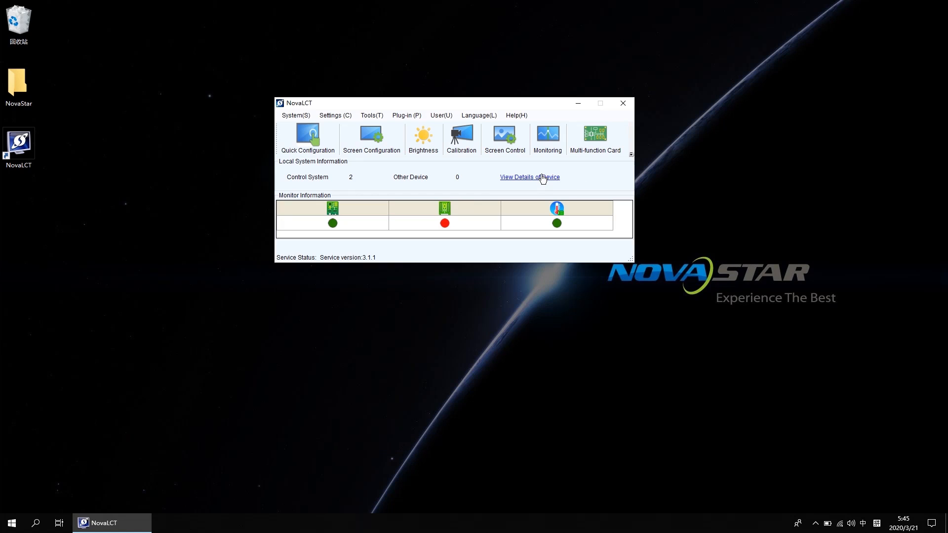
{"action": "left_click", "coordinate": [528, 177]}
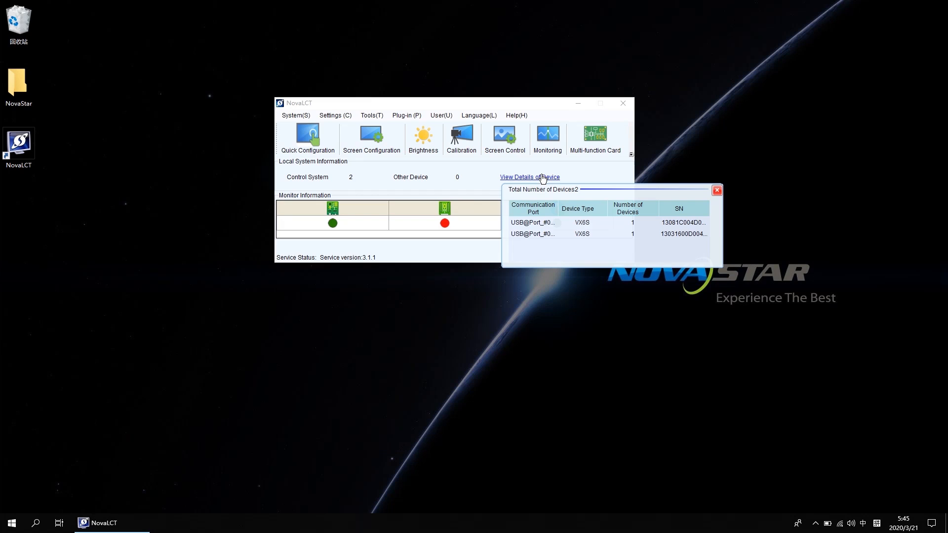
{"action": "mouse_move", "coordinate": [560, 220]}
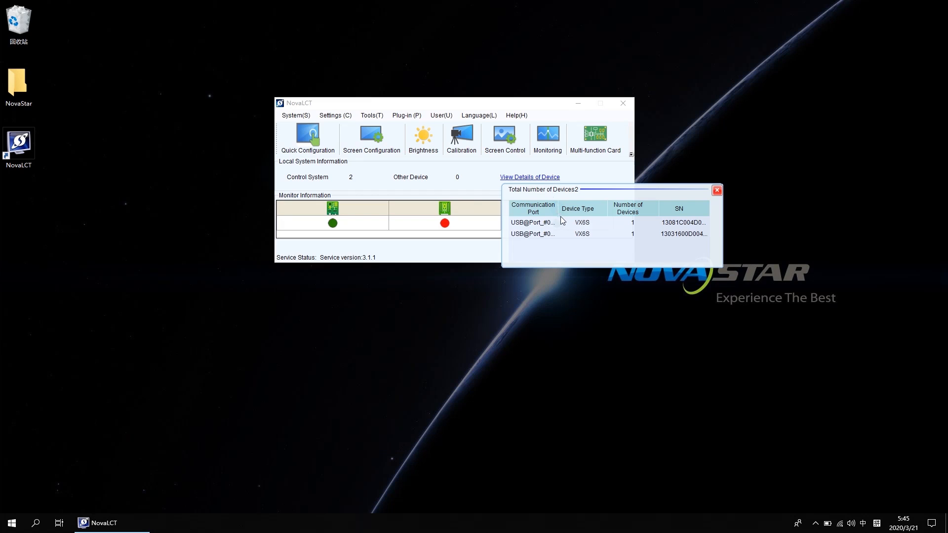
{"action": "mouse_move", "coordinate": [584, 242]}
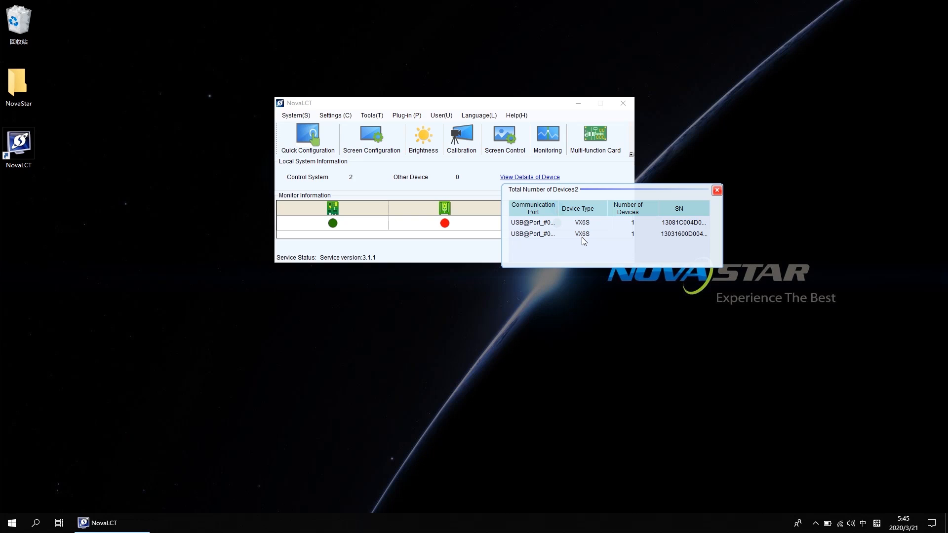
{"action": "mouse_move", "coordinate": [533, 231]}
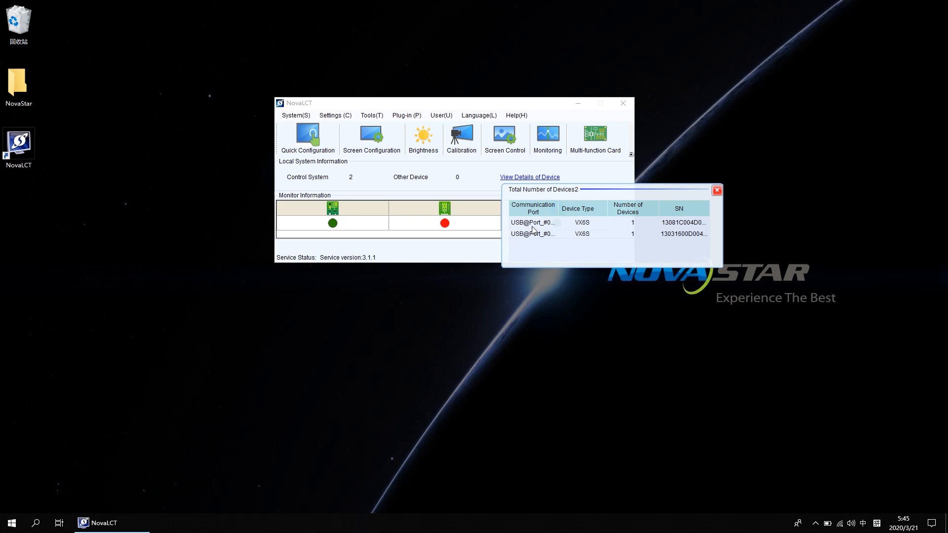
{"action": "mouse_move", "coordinate": [532, 234]}
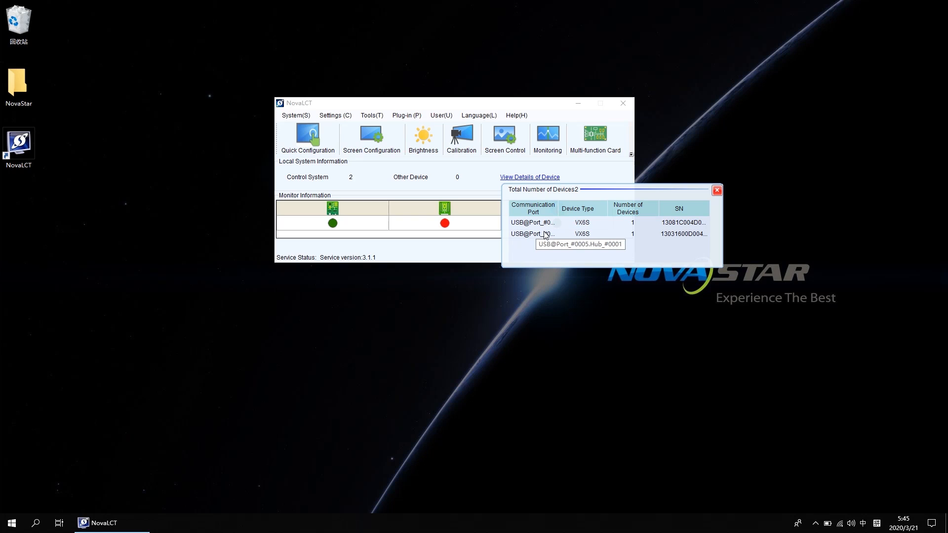
{"action": "mouse_move", "coordinate": [538, 266]}
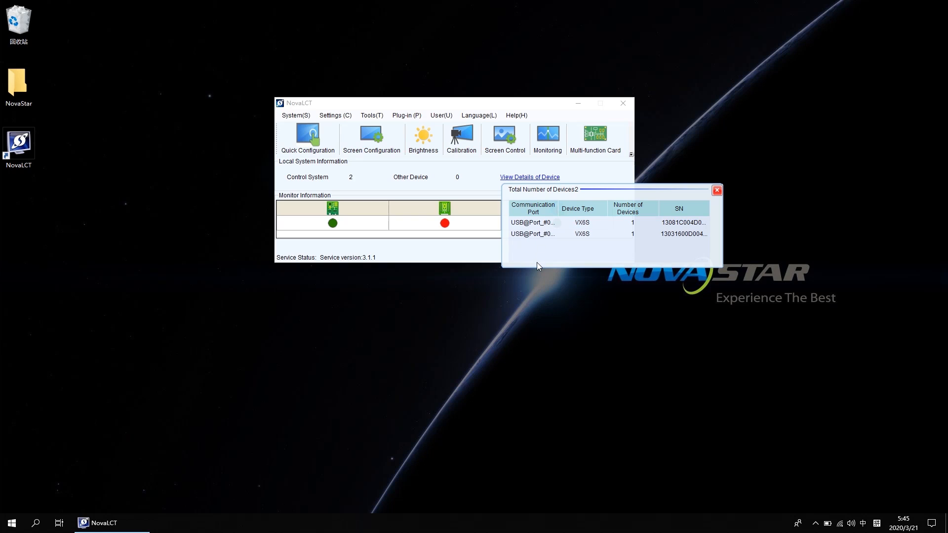
{"action": "mouse_move", "coordinate": [708, 217]}
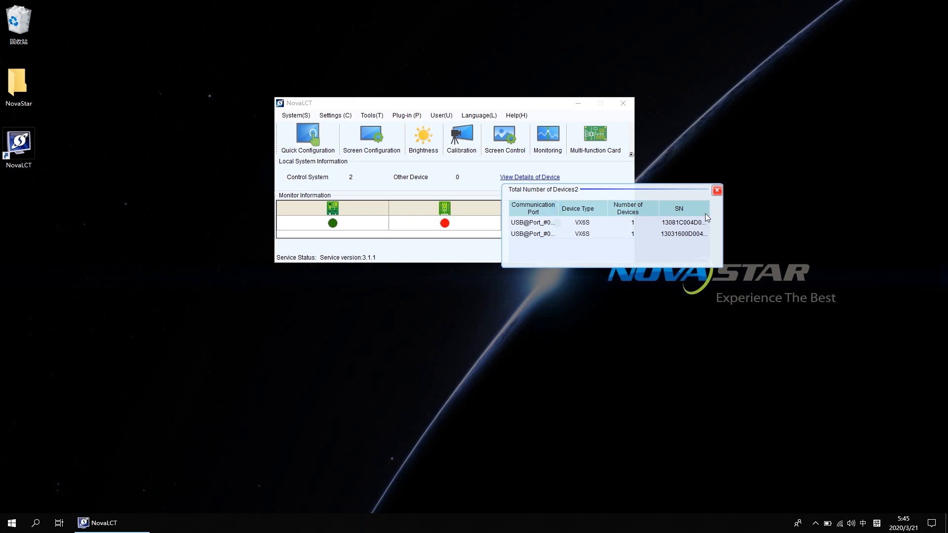
{"action": "left_click", "coordinate": [716, 190]}
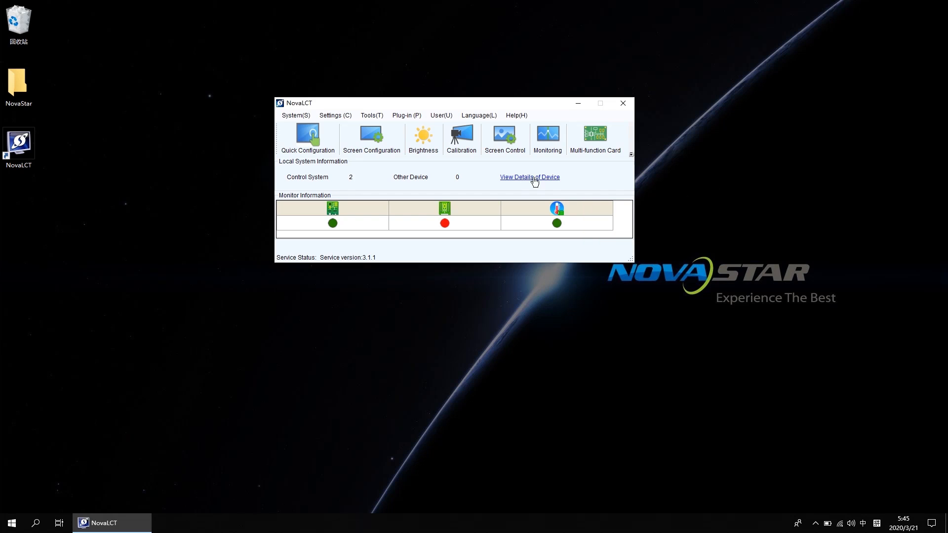
Open Screen Configuration for Port_#0001 and set its sending card as the primary device
{"action": "left_click", "coordinate": [371, 136]}
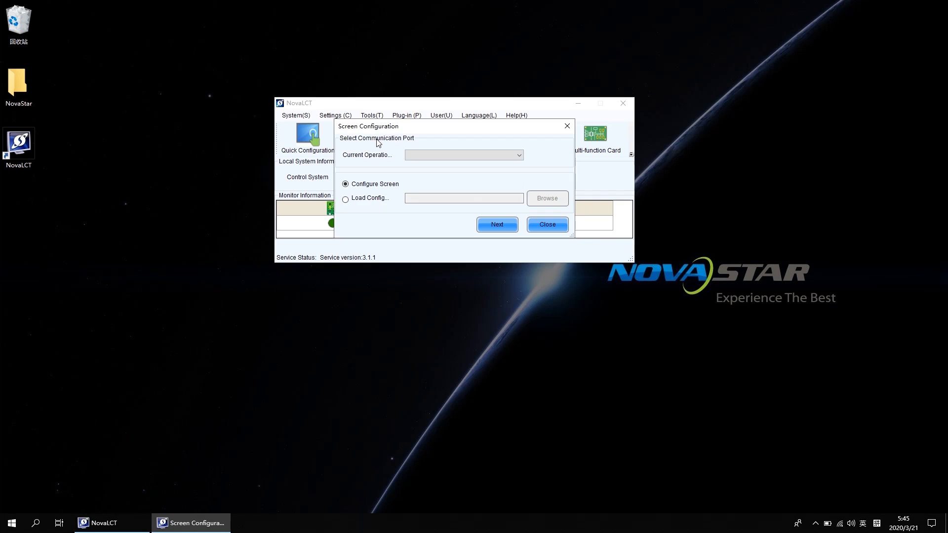
{"action": "mouse_move", "coordinate": [414, 148]}
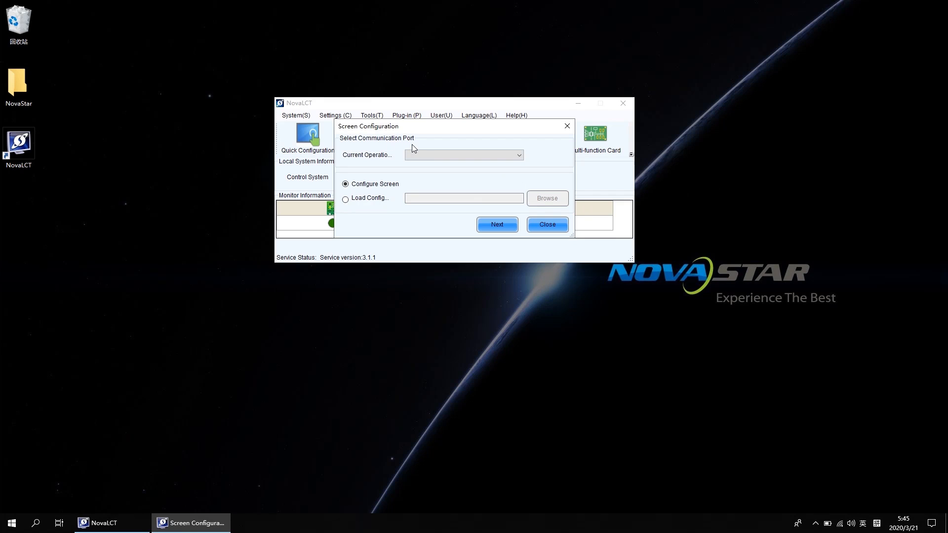
{"action": "left_click", "coordinate": [517, 154]}
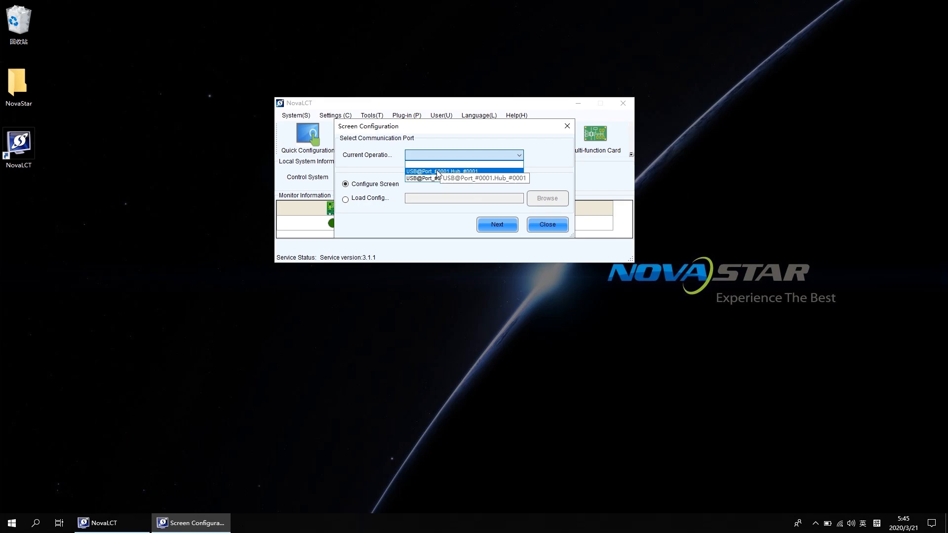
{"action": "left_click", "coordinate": [463, 178]}
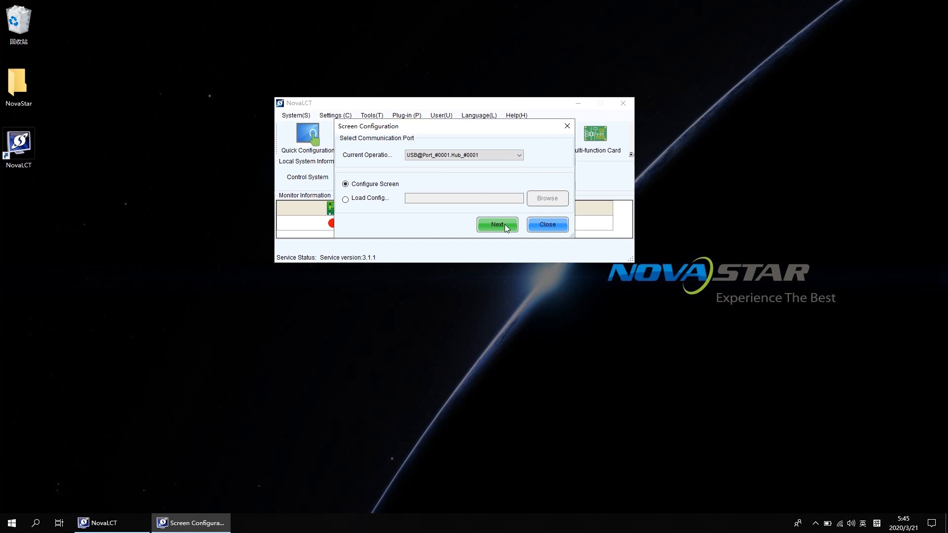
{"action": "left_click", "coordinate": [496, 224]}
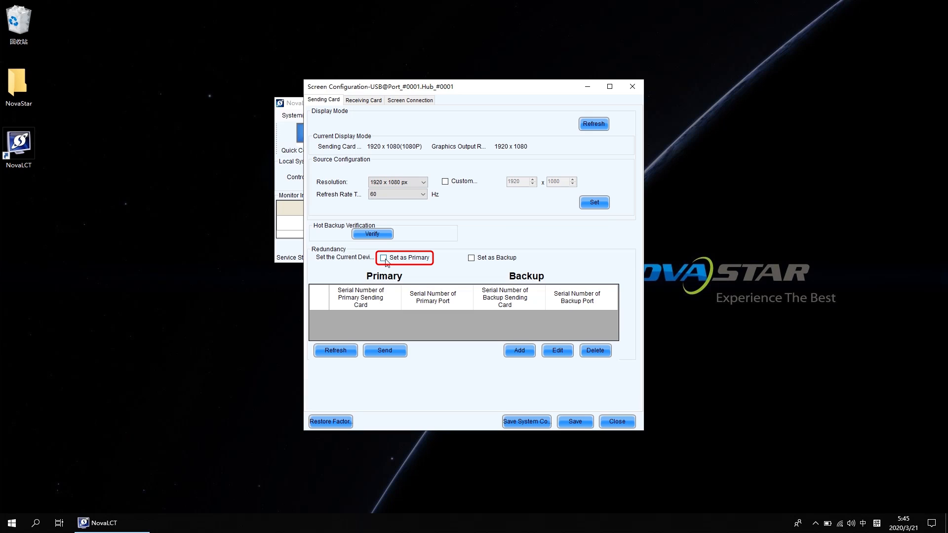
{"action": "left_click", "coordinate": [384, 256]}
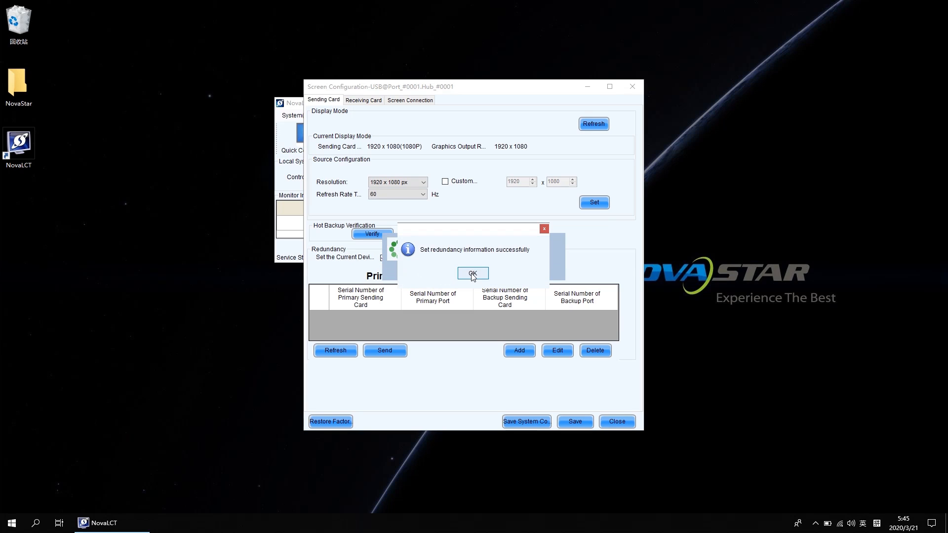
{"action": "left_click", "coordinate": [472, 273]}
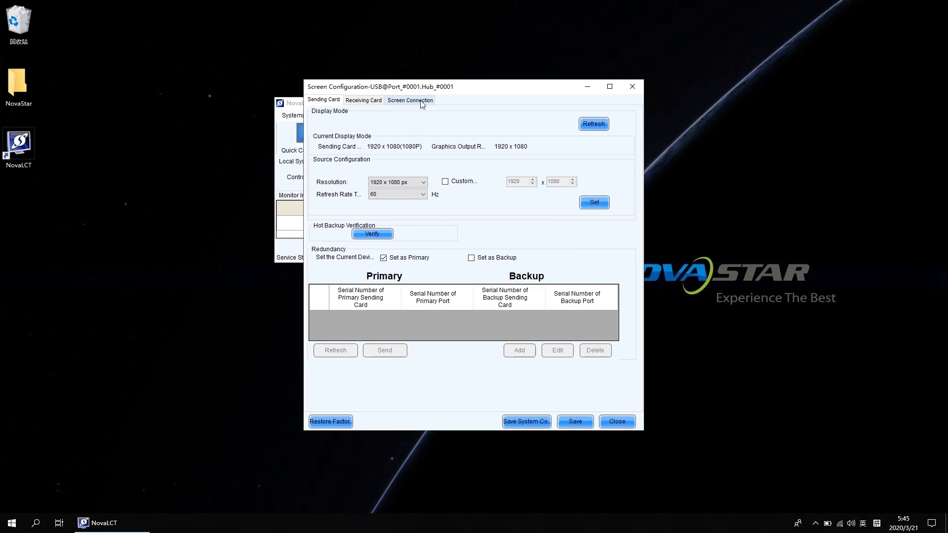
Save the 2×3 screen connection layout to the desktop as the Demo screen file
{"action": "left_click", "coordinate": [409, 100]}
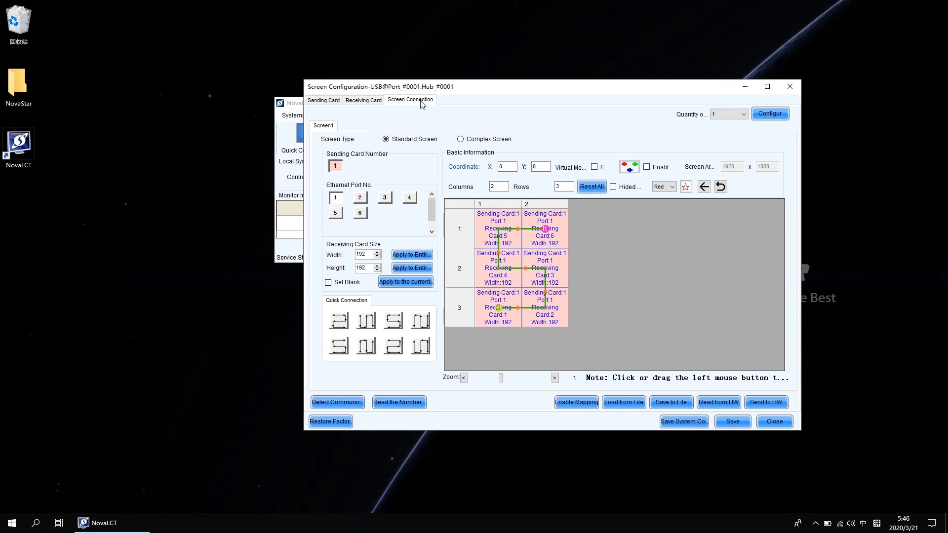
{"action": "left_click", "coordinate": [669, 402]}
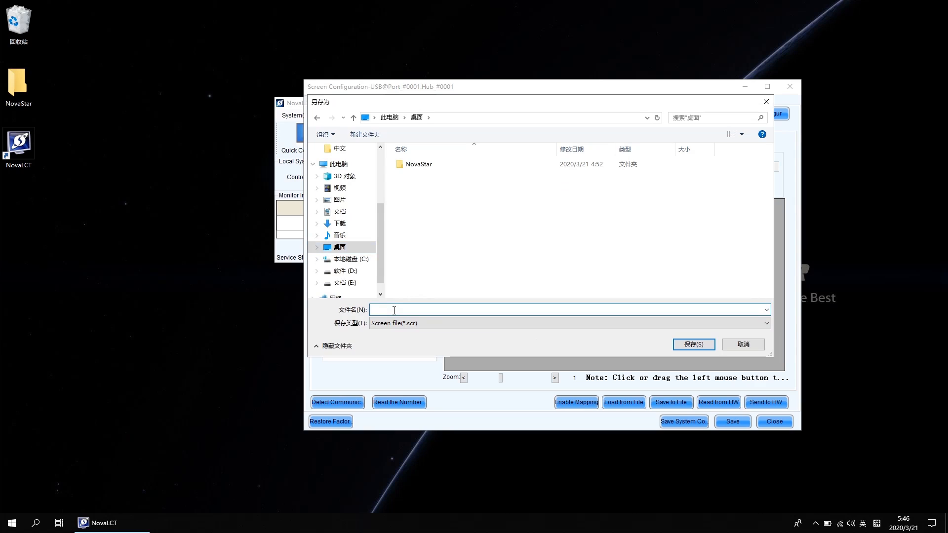
{"action": "type", "text": "Demo"}
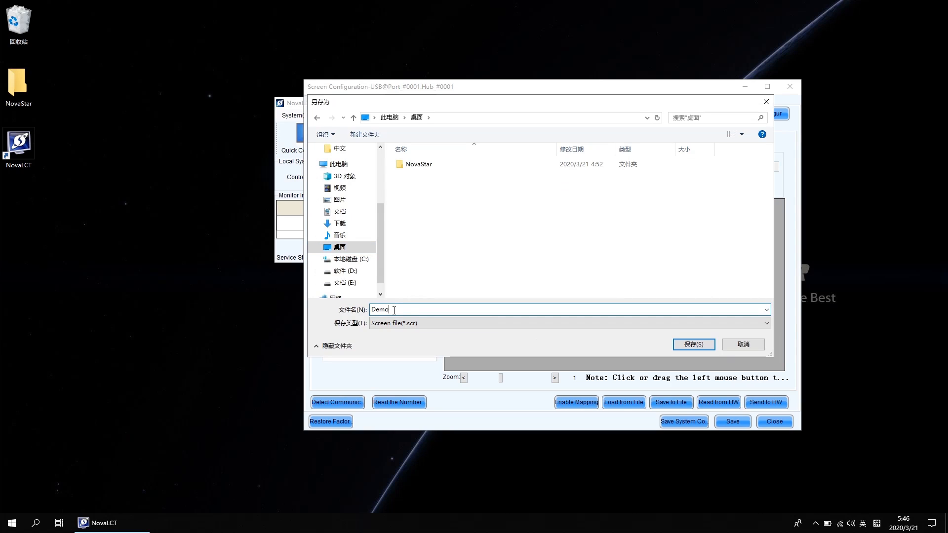
{"action": "left_click", "coordinate": [692, 344]}
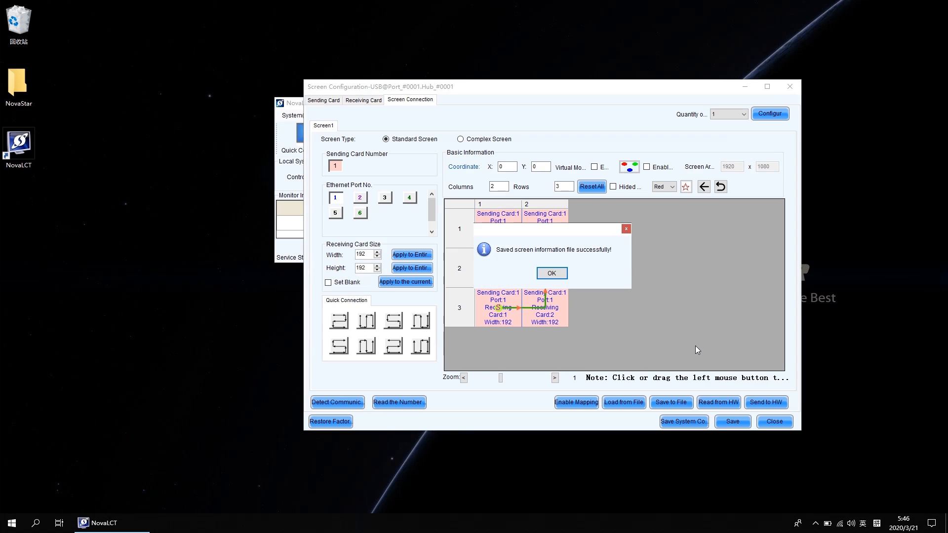
{"action": "left_click", "coordinate": [551, 272]}
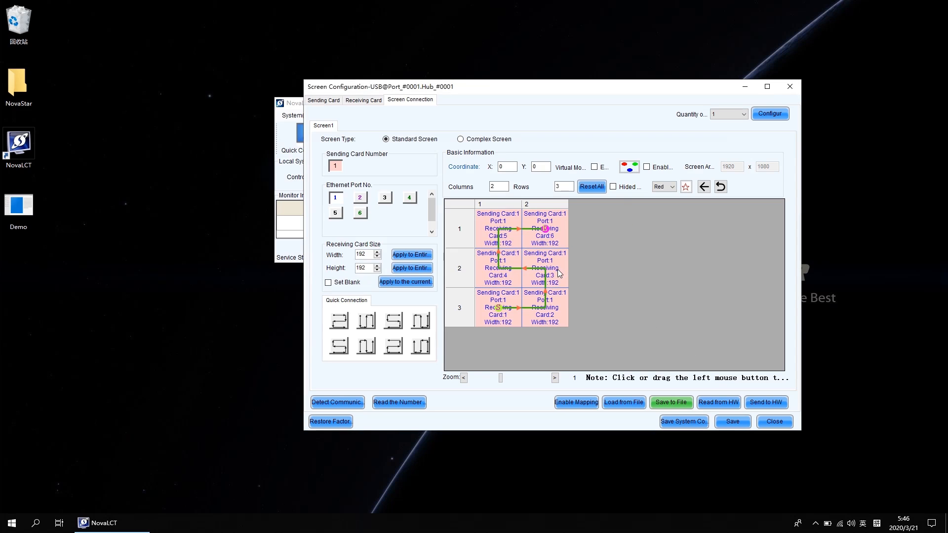
Close the first controller's configuration and select the second controller on Port_#0005
{"action": "left_click", "coordinate": [773, 421]}
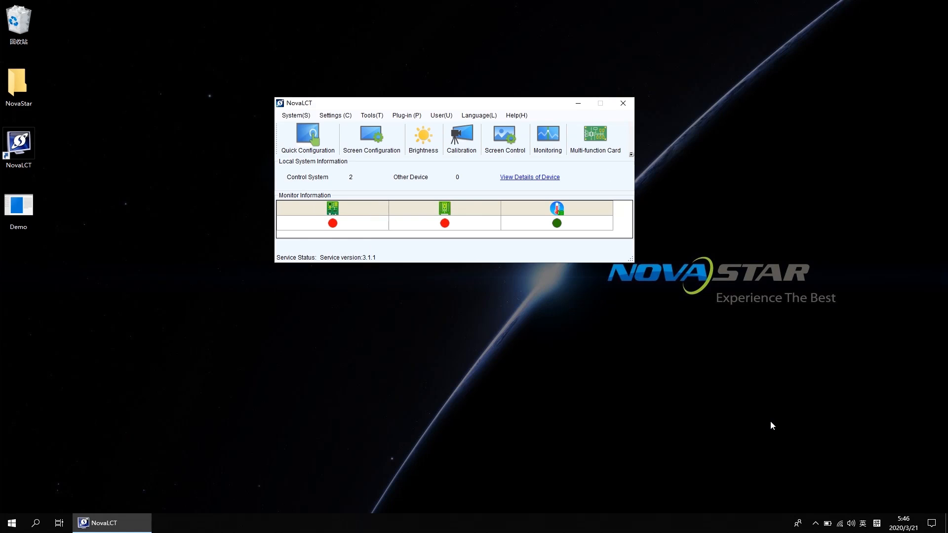
{"action": "mouse_move", "coordinate": [506, 297]}
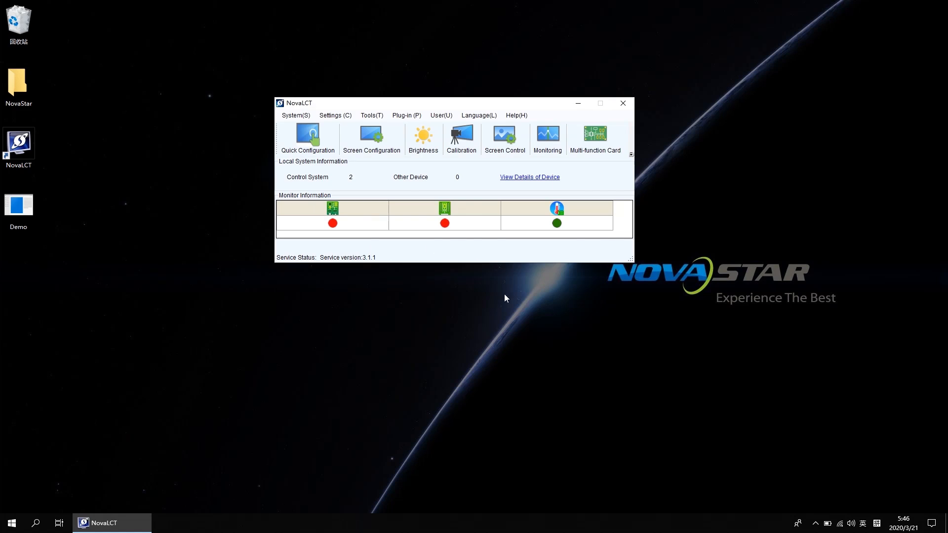
{"action": "left_click", "coordinate": [371, 137]}
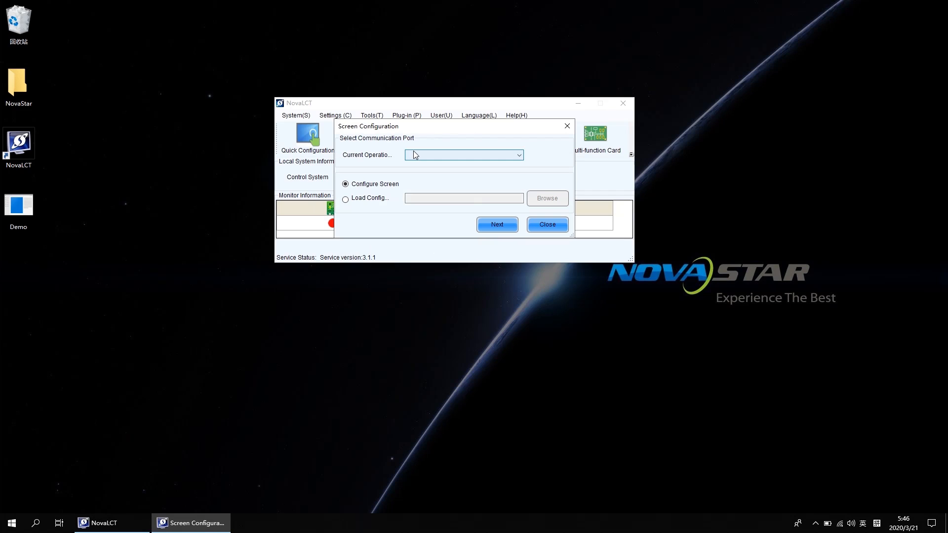
{"action": "left_click", "coordinate": [517, 155]}
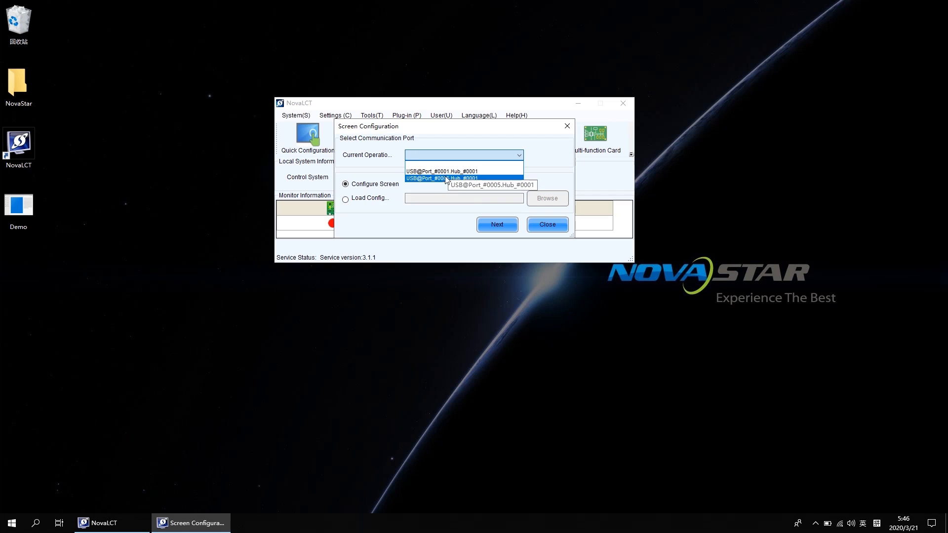
{"action": "left_click", "coordinate": [447, 178]}
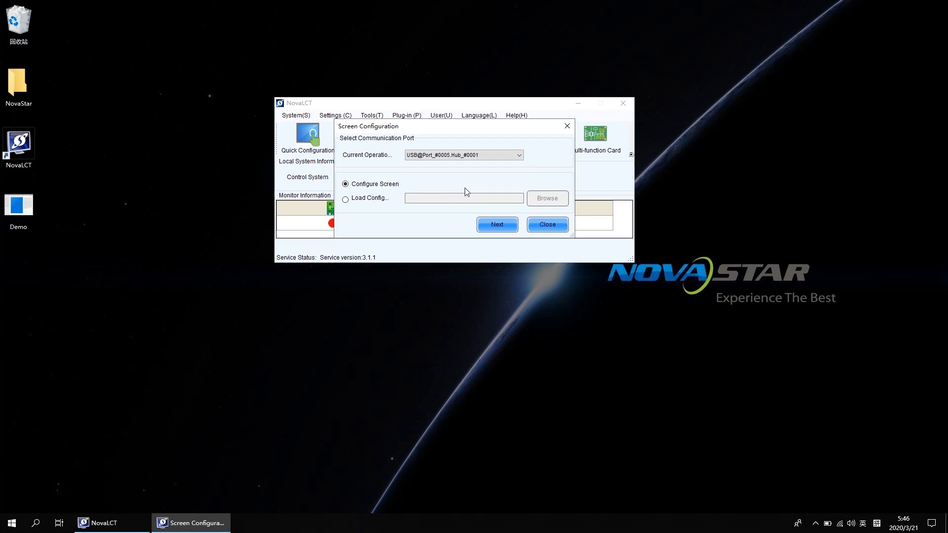
{"action": "left_click", "coordinate": [496, 224]}
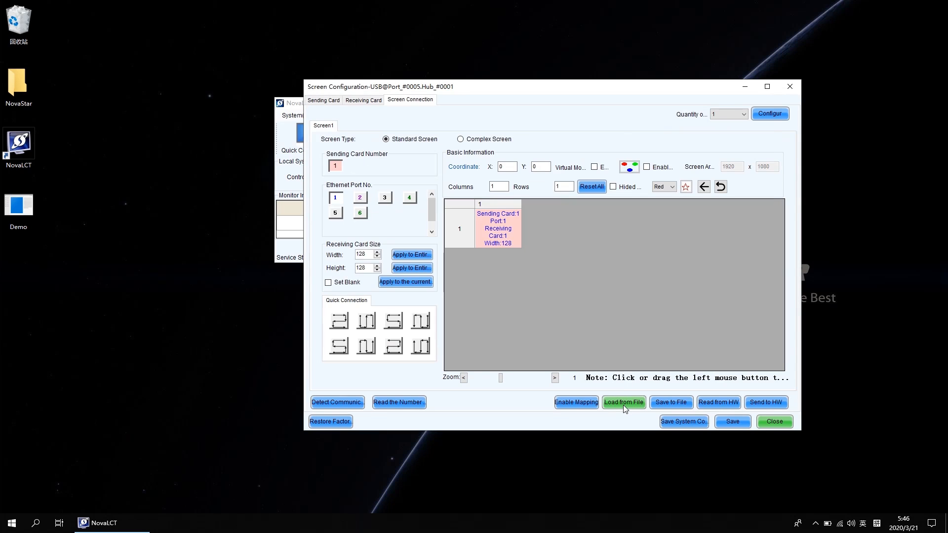
Load the Demo screen file, send it to hardware, and save it to the controller
{"action": "left_click", "coordinate": [623, 402]}
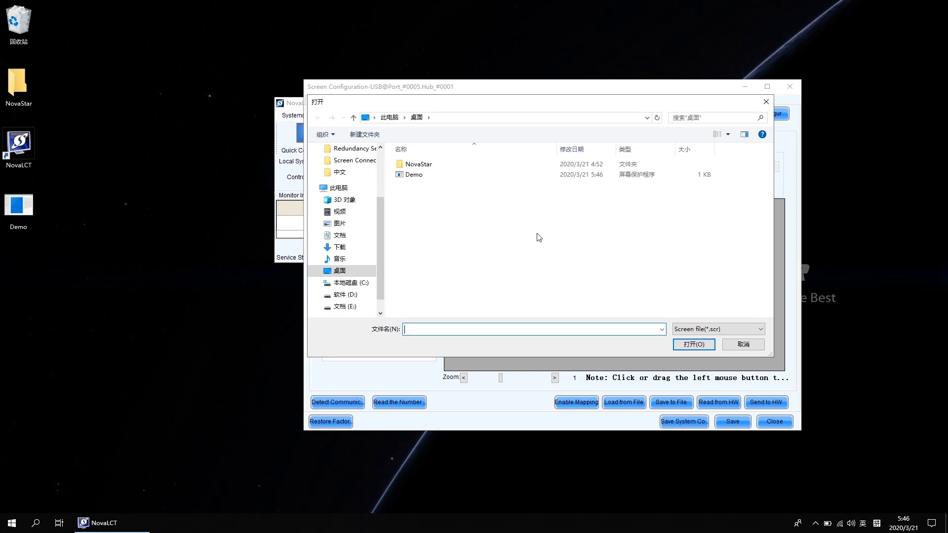
{"action": "left_click", "coordinate": [414, 174]}
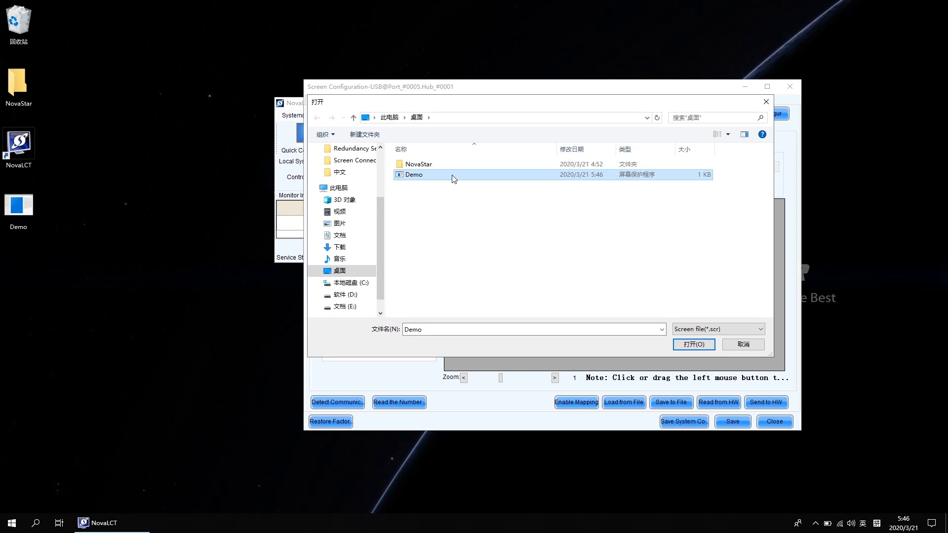
{"action": "mouse_move", "coordinate": [590, 243]}
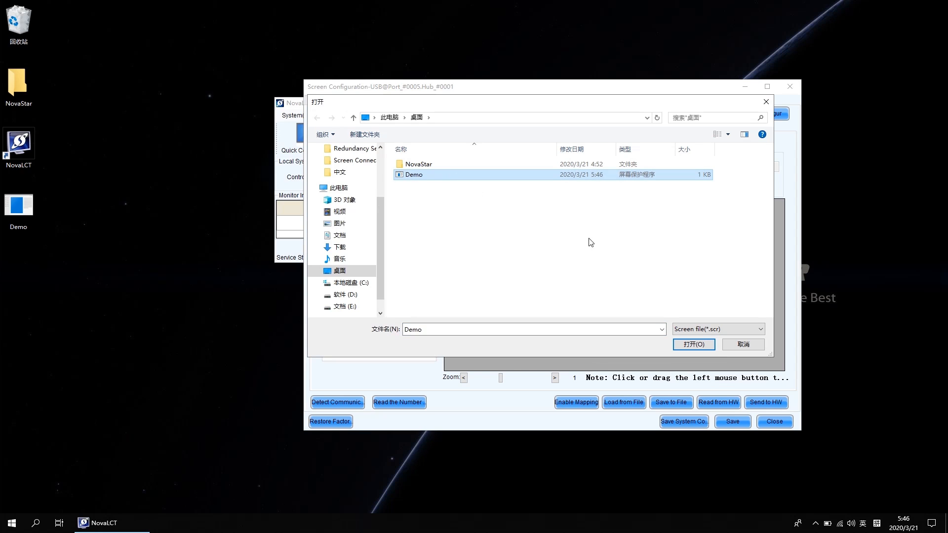
{"action": "left_click", "coordinate": [692, 344]}
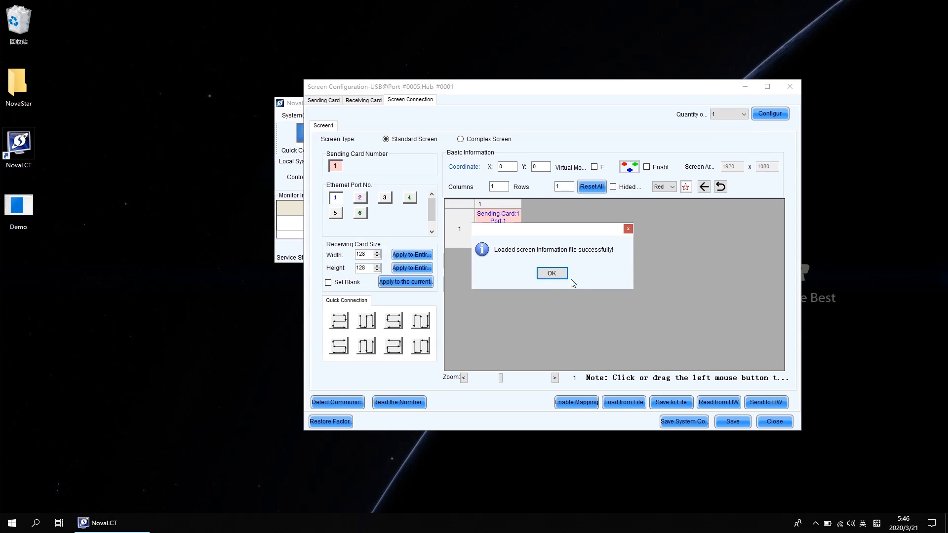
{"action": "left_click", "coordinate": [549, 273]}
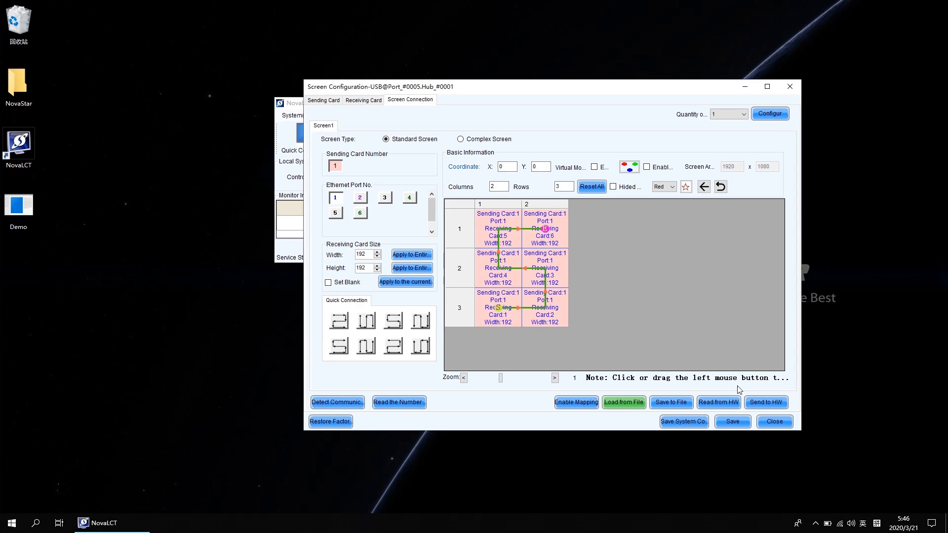
{"action": "left_click", "coordinate": [765, 402]}
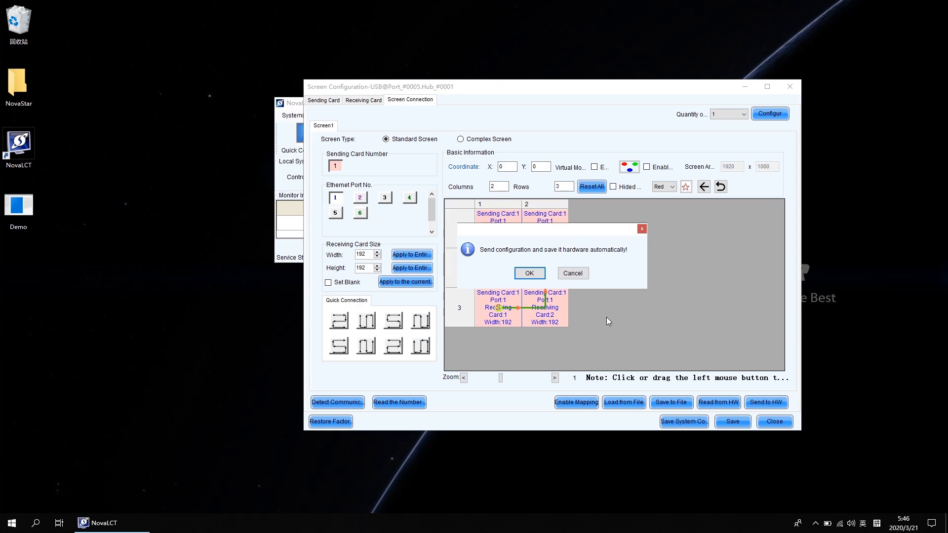
{"action": "left_click", "coordinate": [528, 272]}
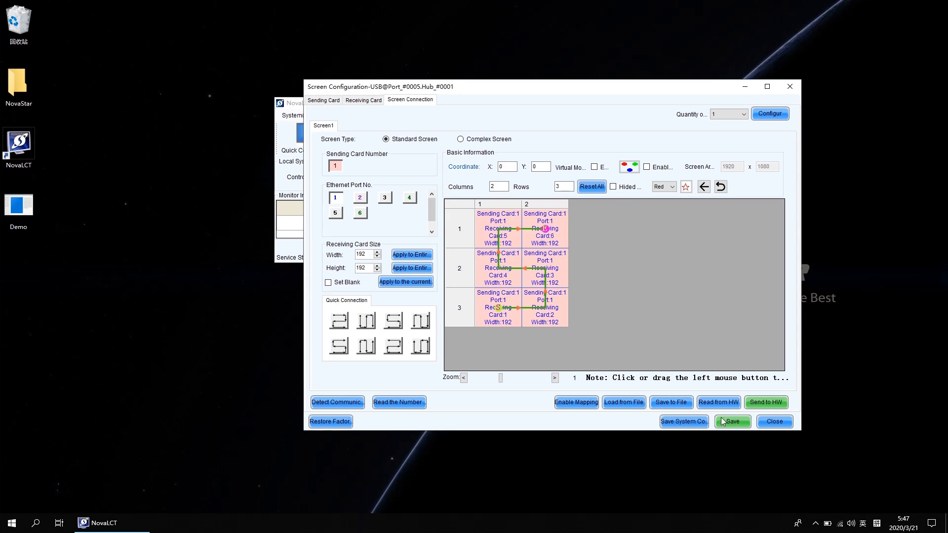
{"action": "left_click", "coordinate": [732, 421]}
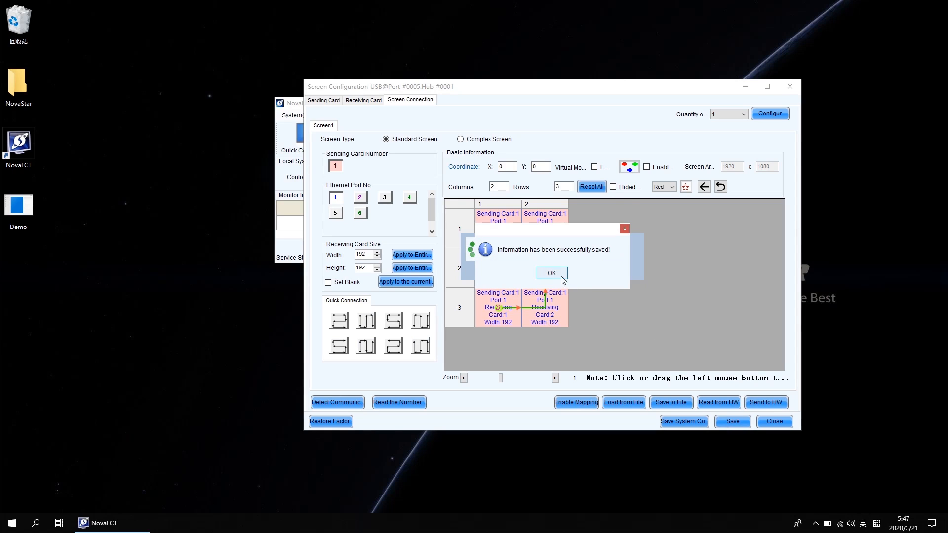
{"action": "left_click", "coordinate": [550, 273]}
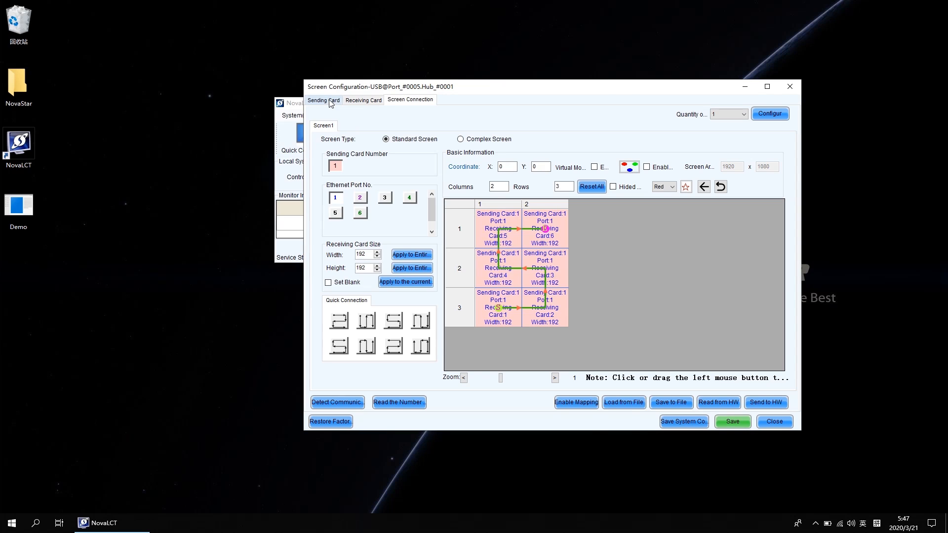
Enable Set as Backup on the Sending Card tab for the Port_#0005 controller and save
{"action": "left_click", "coordinate": [323, 100]}
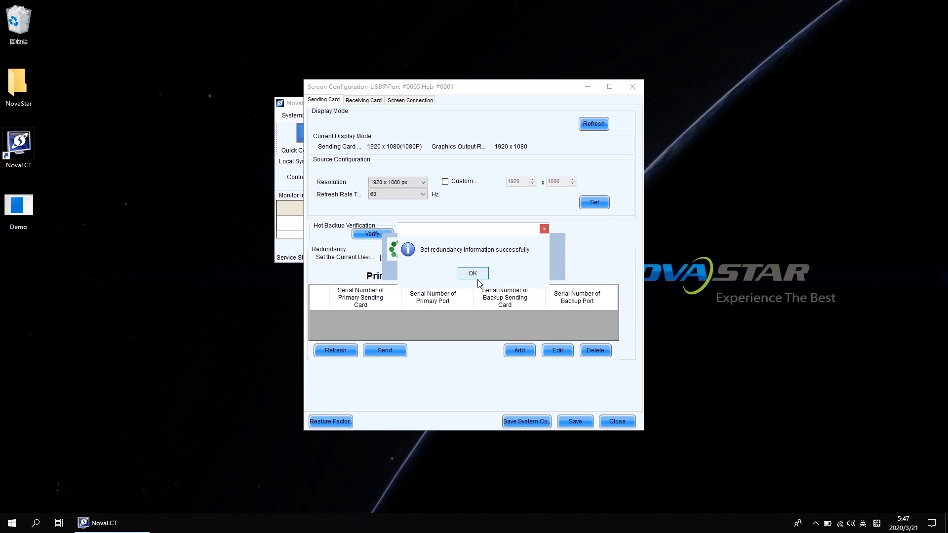
{"action": "left_click", "coordinate": [472, 273]}
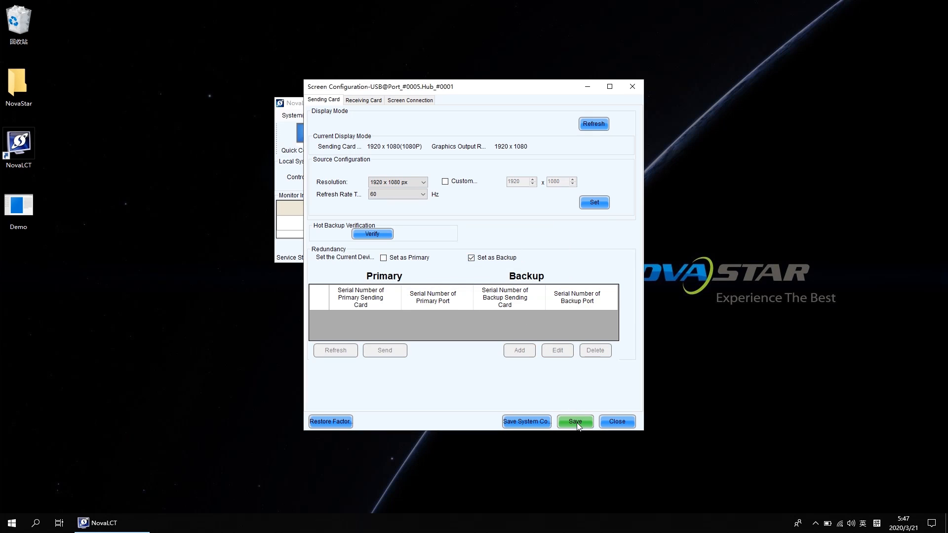
{"action": "left_click", "coordinate": [574, 421]}
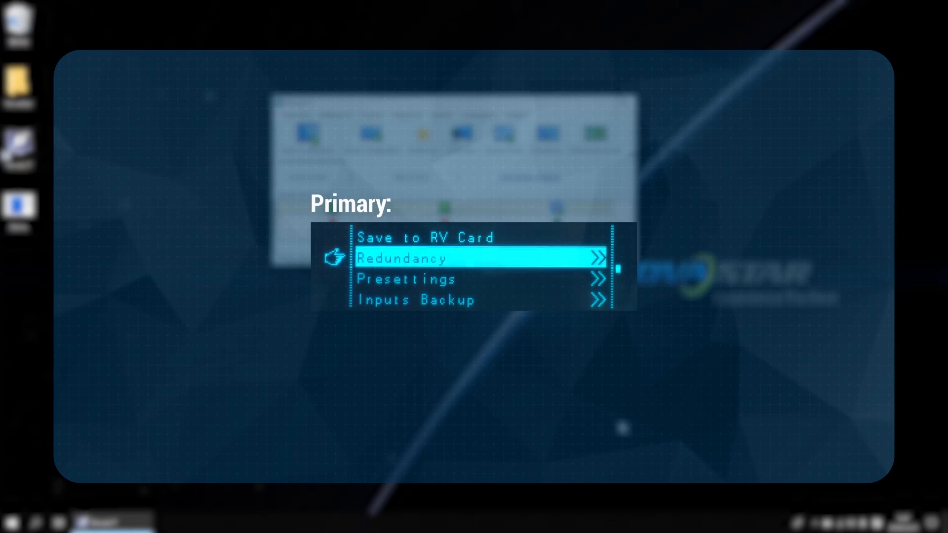
Close the second controller's Screen Configuration window
{"action": "left_click", "coordinate": [478, 258]}
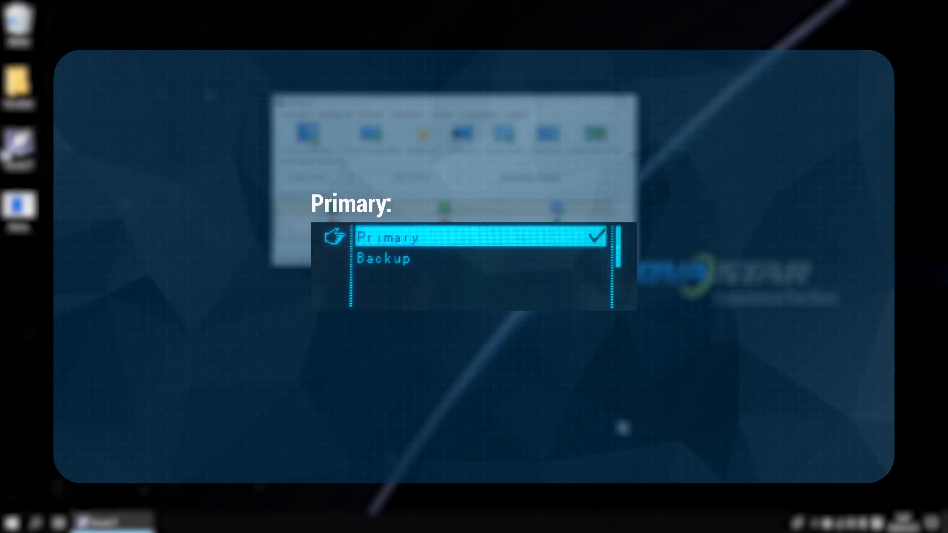